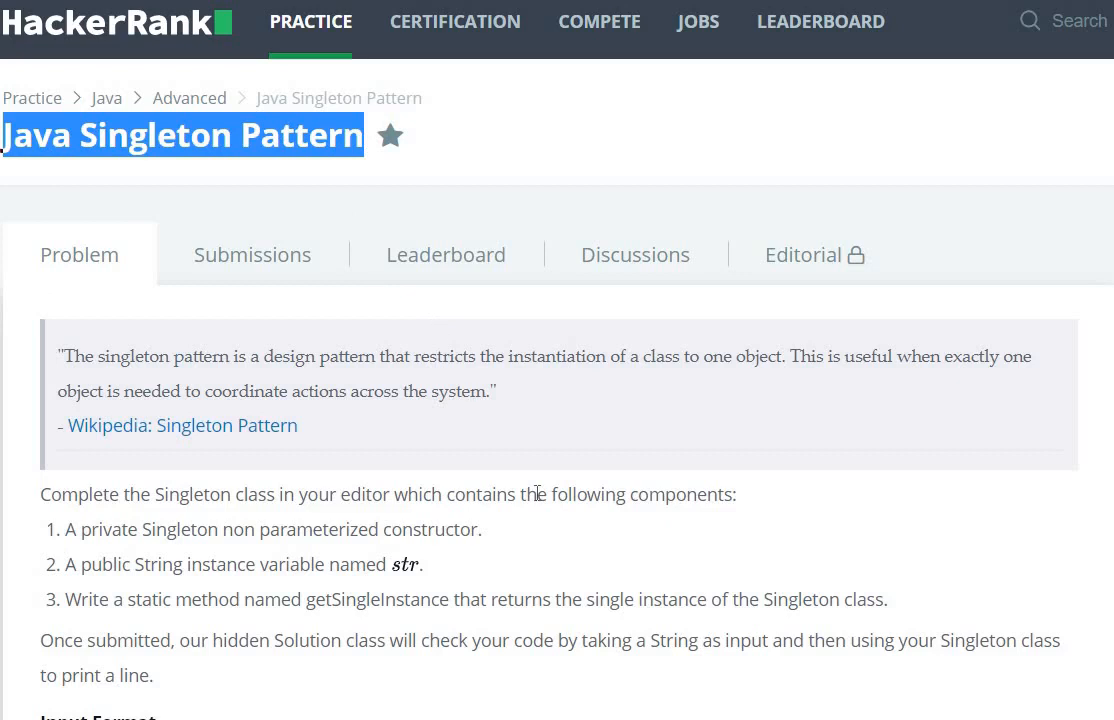
Review the problem statement, highlighting the private non-parameterized constructor requirement.
scroll(down, 3)
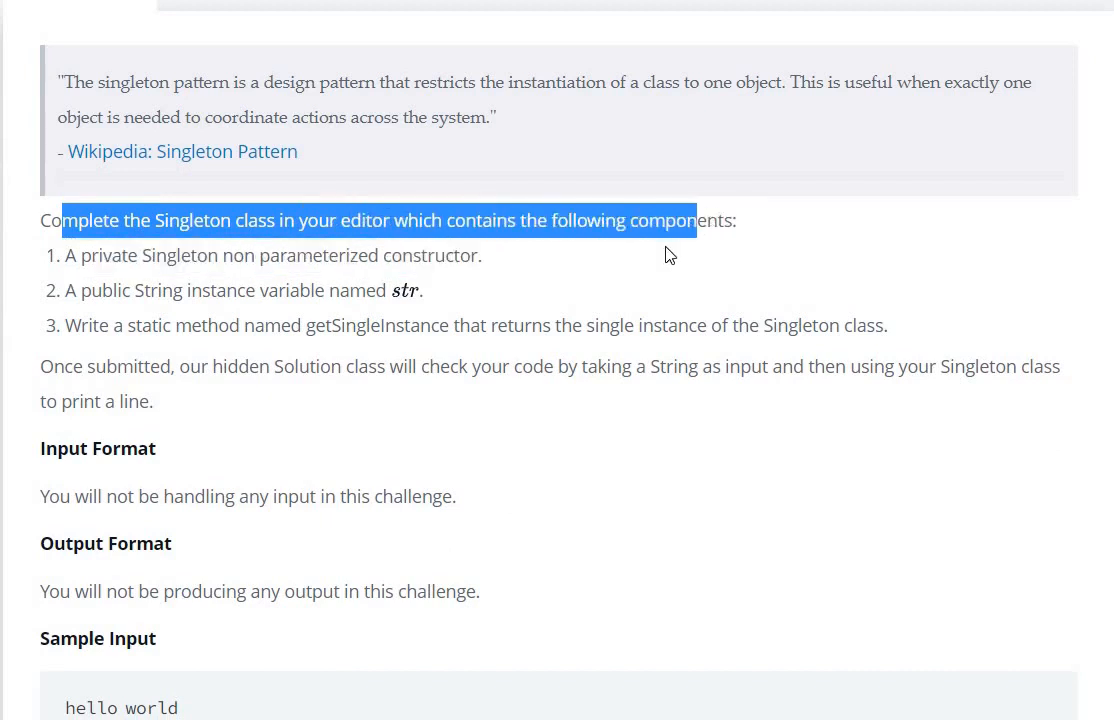
drag(697, 220, 256, 255)
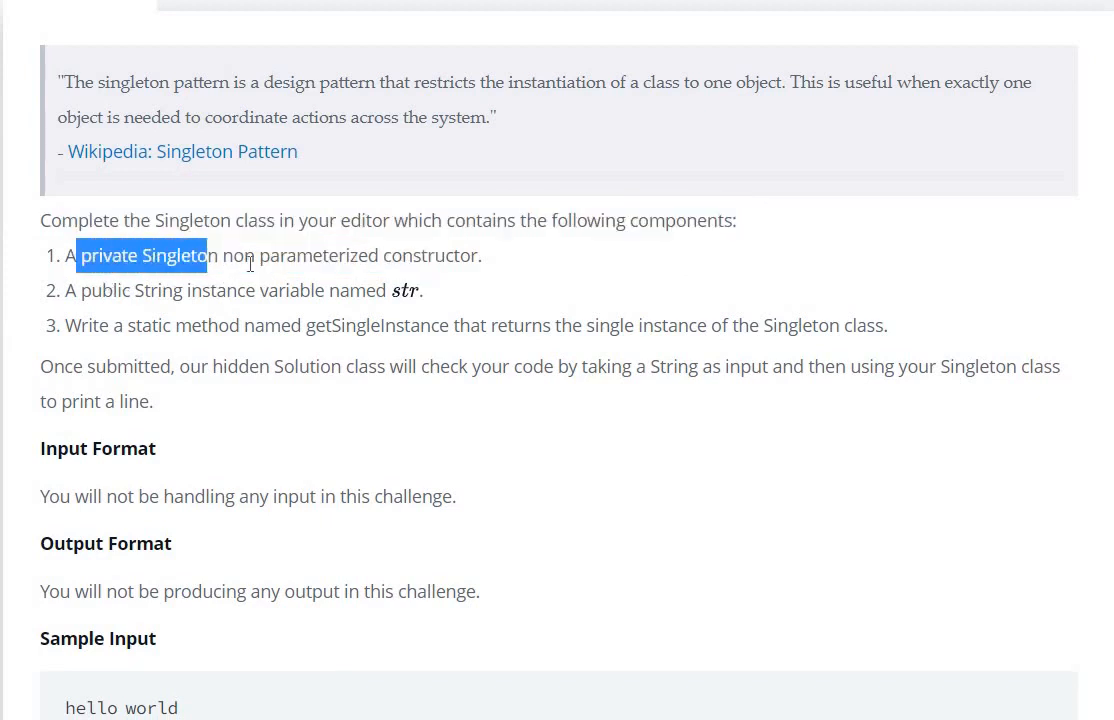
drag(207, 255, 367, 255)
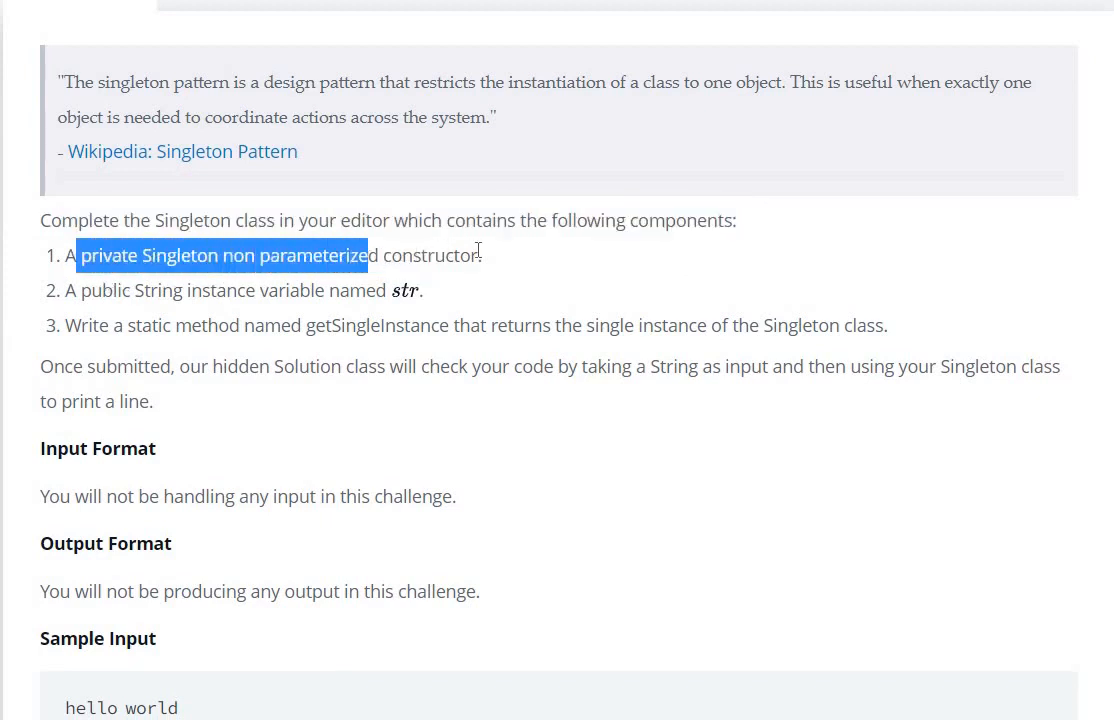
scroll(down, 3)
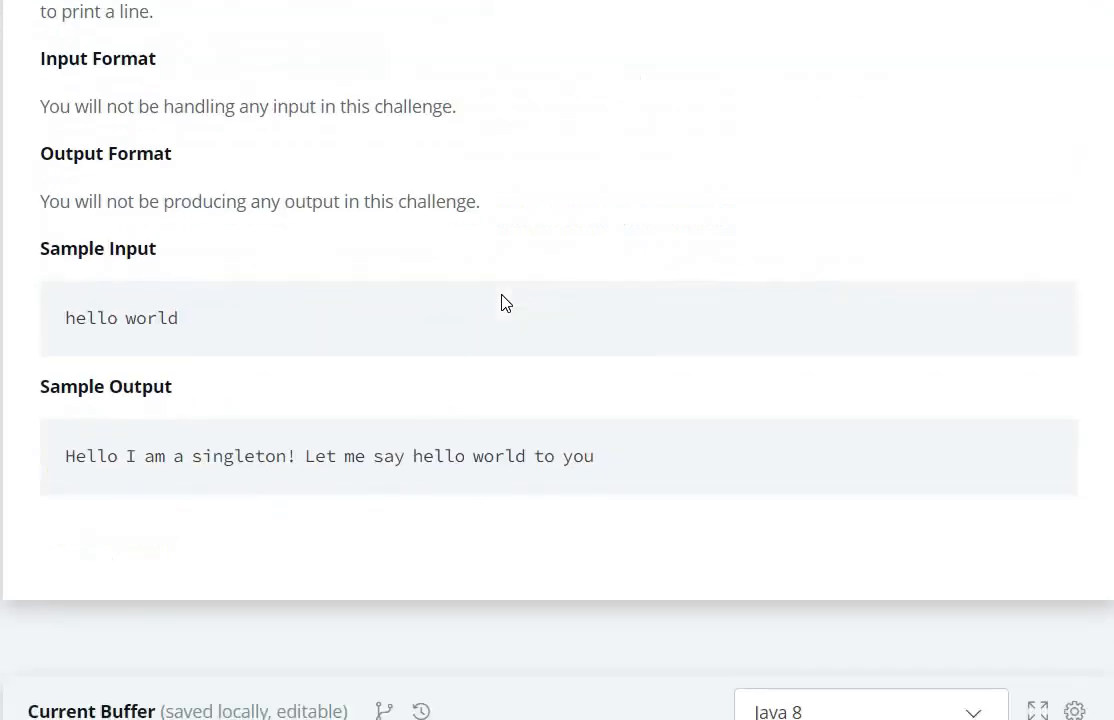
scroll(down, 3)
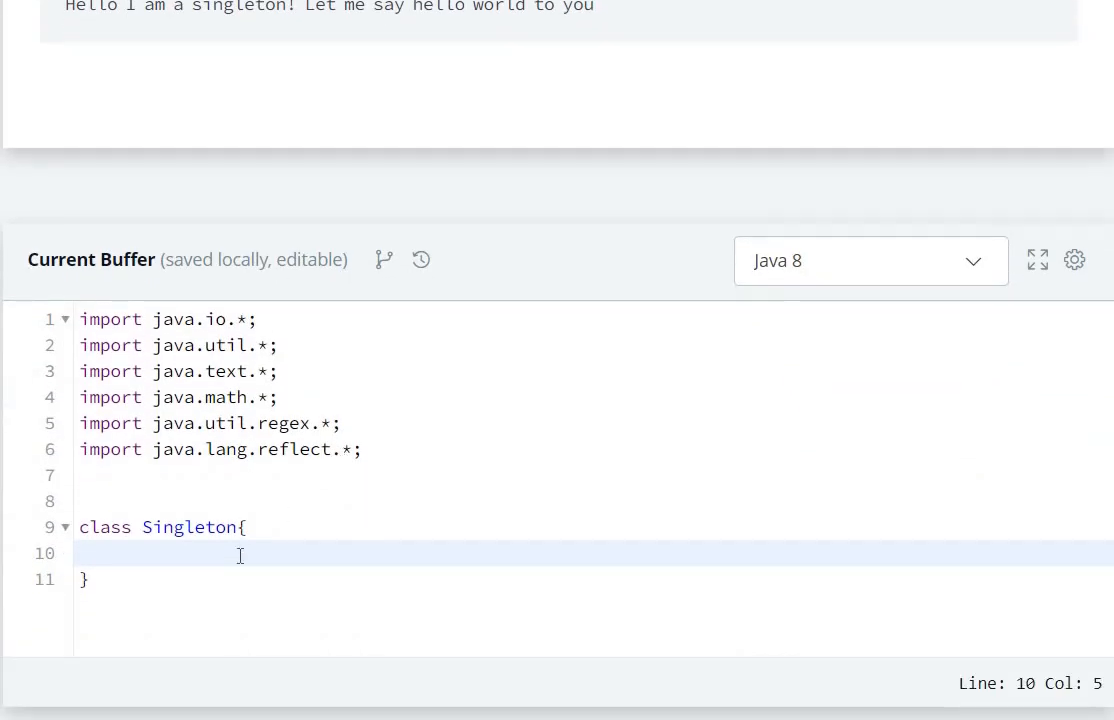
Write an empty private Singleton() constructor inside the class.
text(pri)
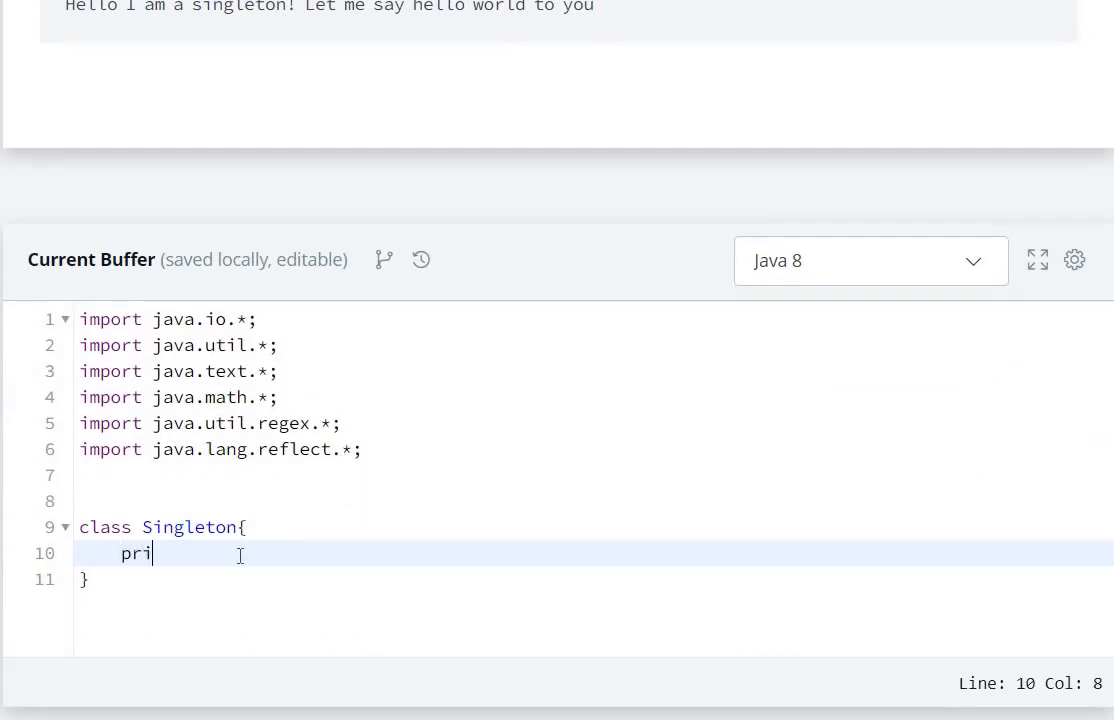
text(vate)
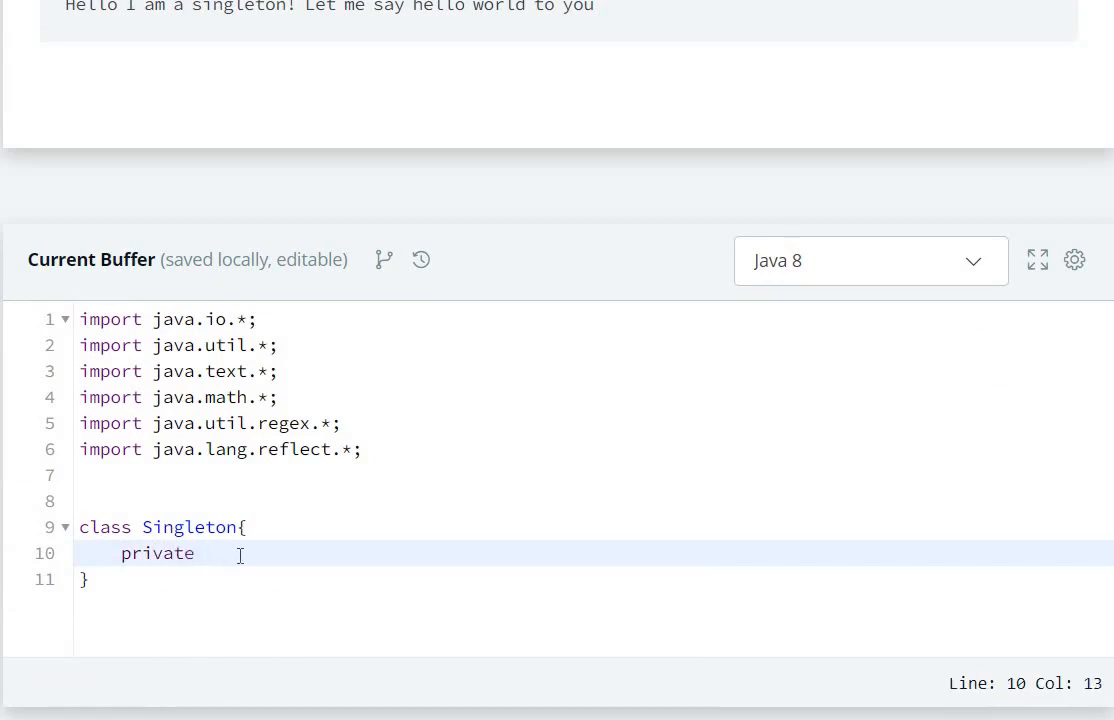
text(Sin)
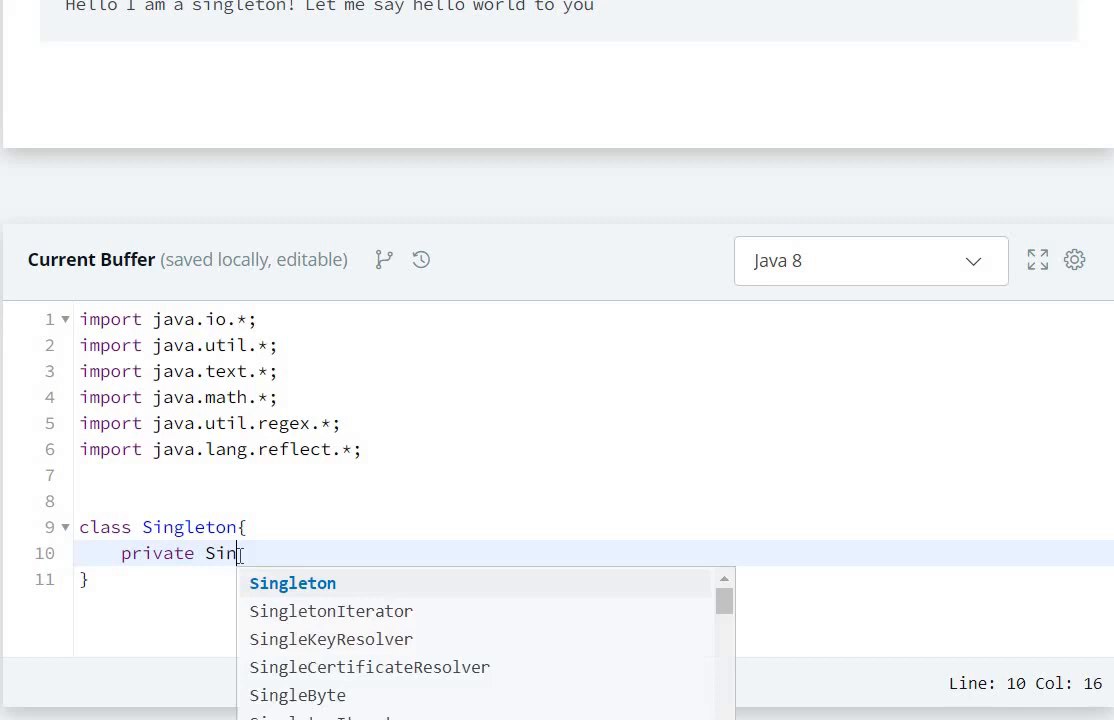
text(gleton(){)
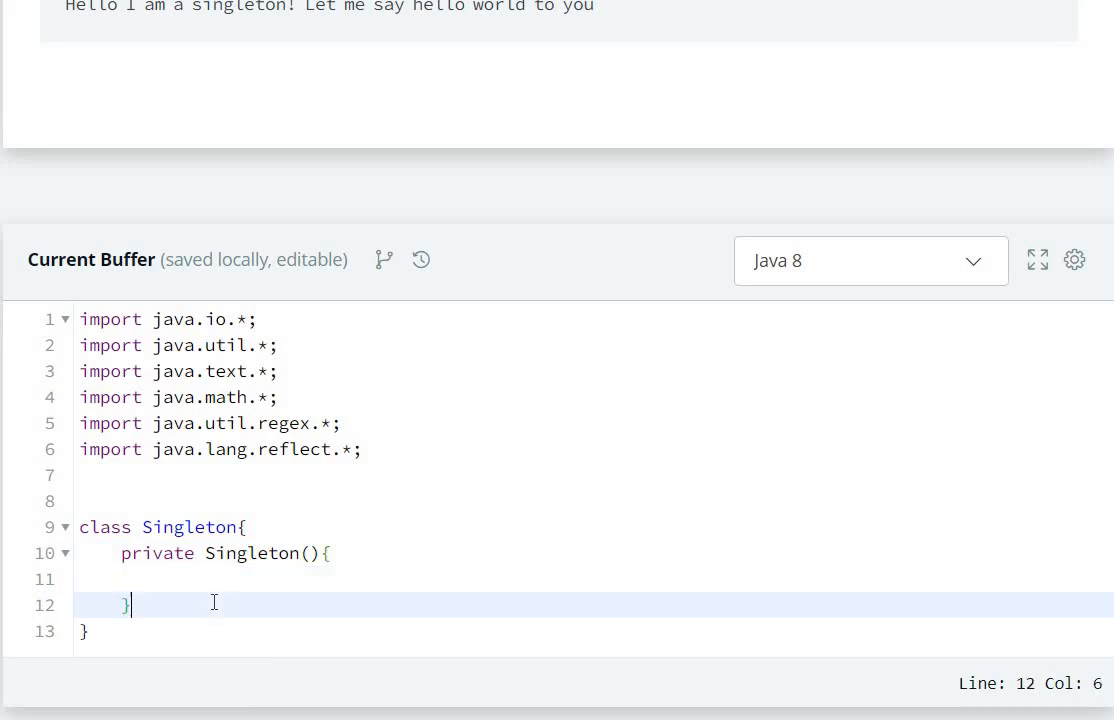
Recheck requirement 2 about the public String str field in the problem statement.
scroll(up, 3)
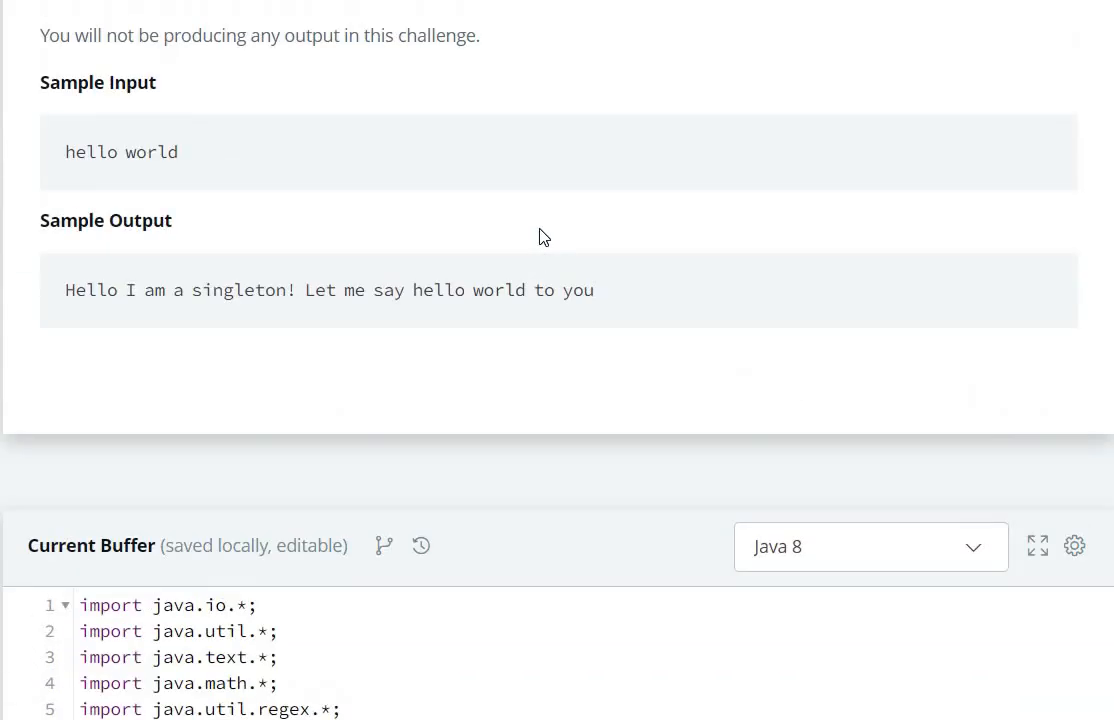
scroll(up, 3)
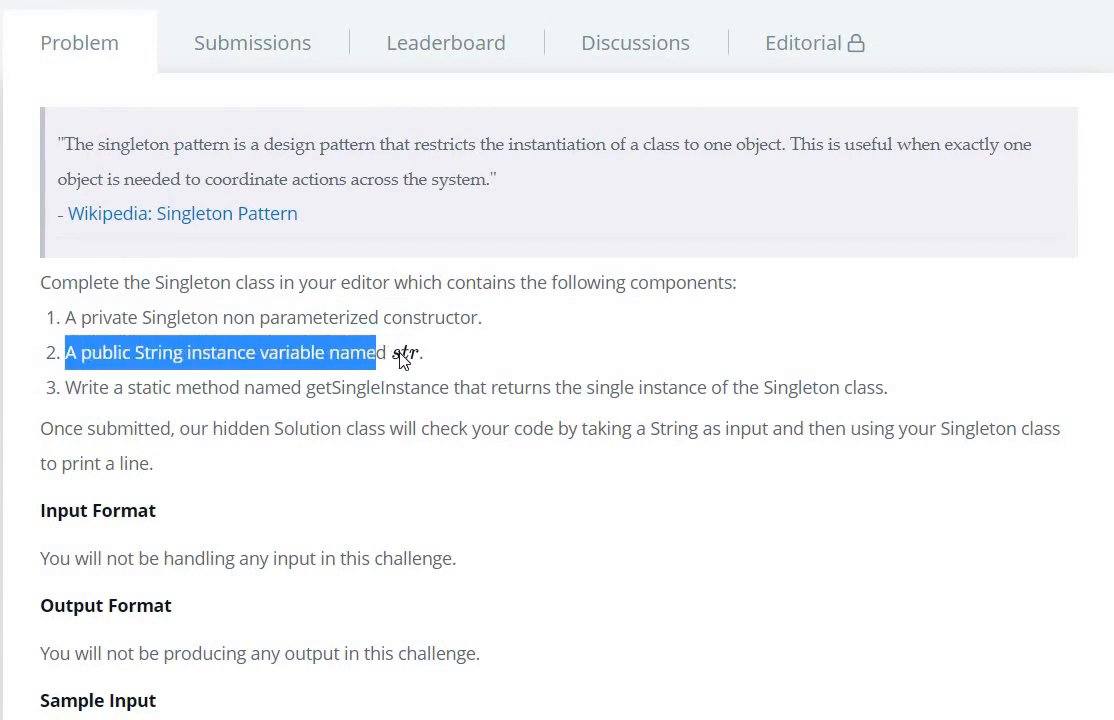
click(462, 398)
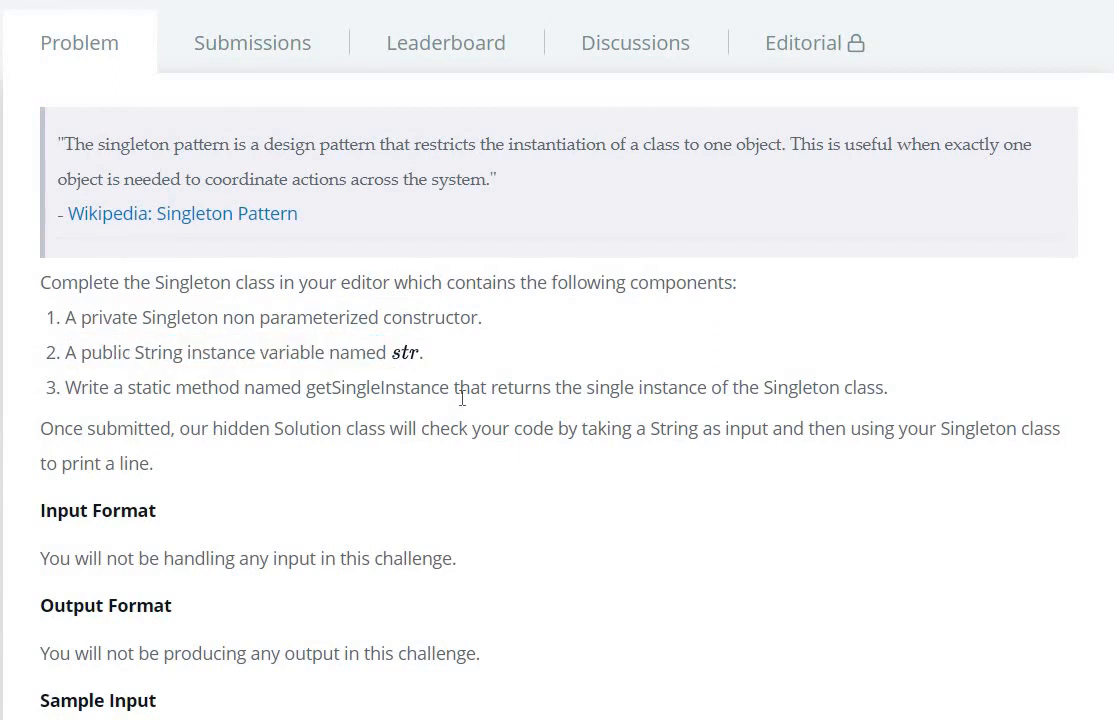
scroll(down, 3)
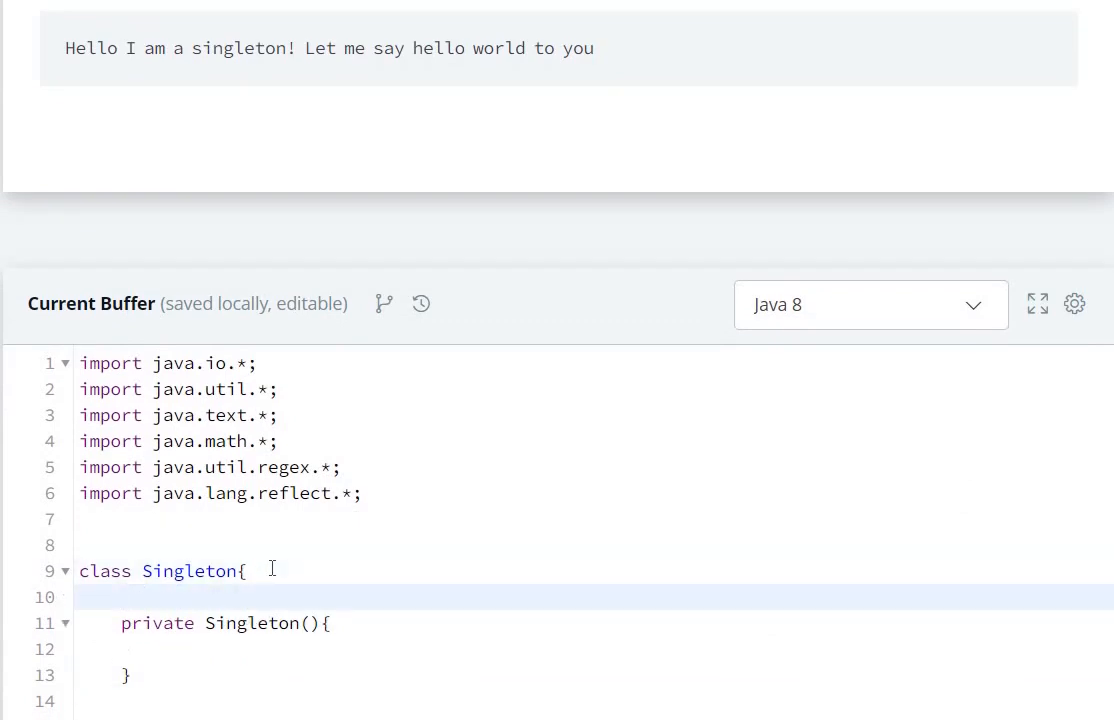
Declare 'public String str;' above the constructor.
text(publ)
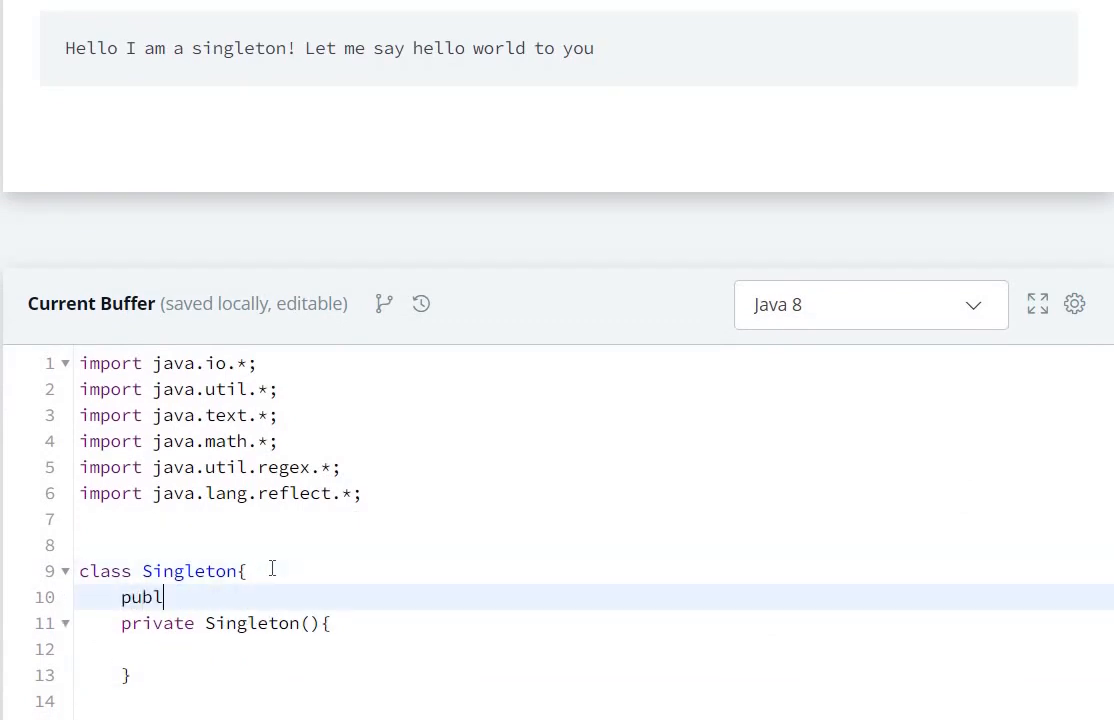
text(ic St)
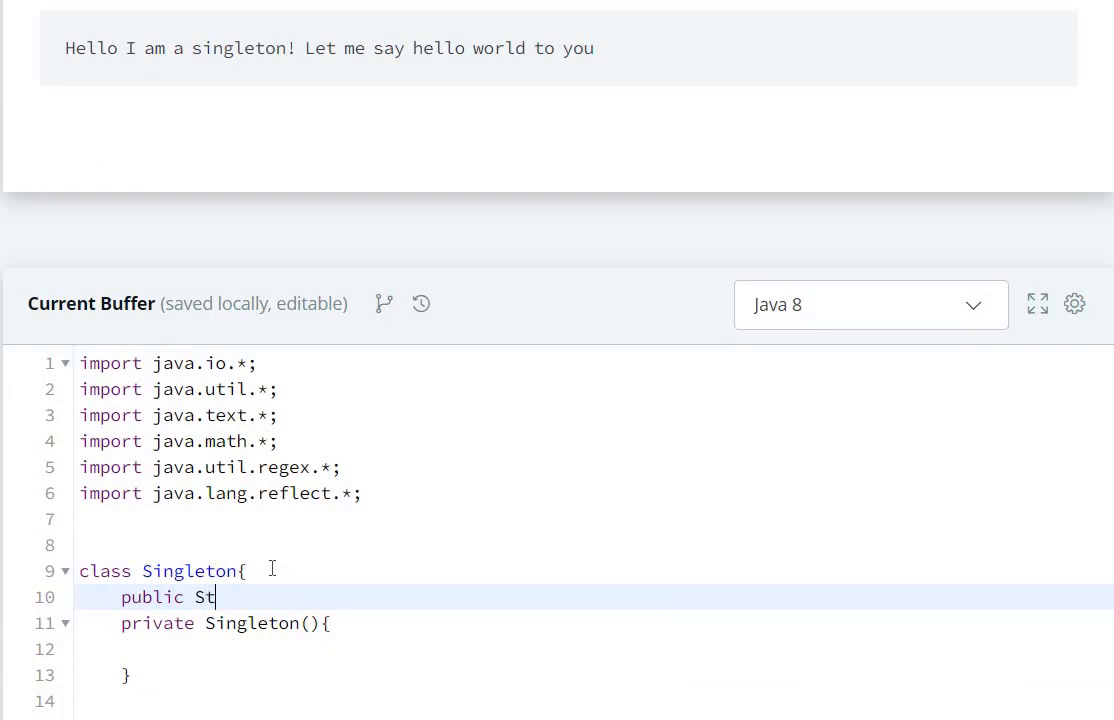
text(ring st)
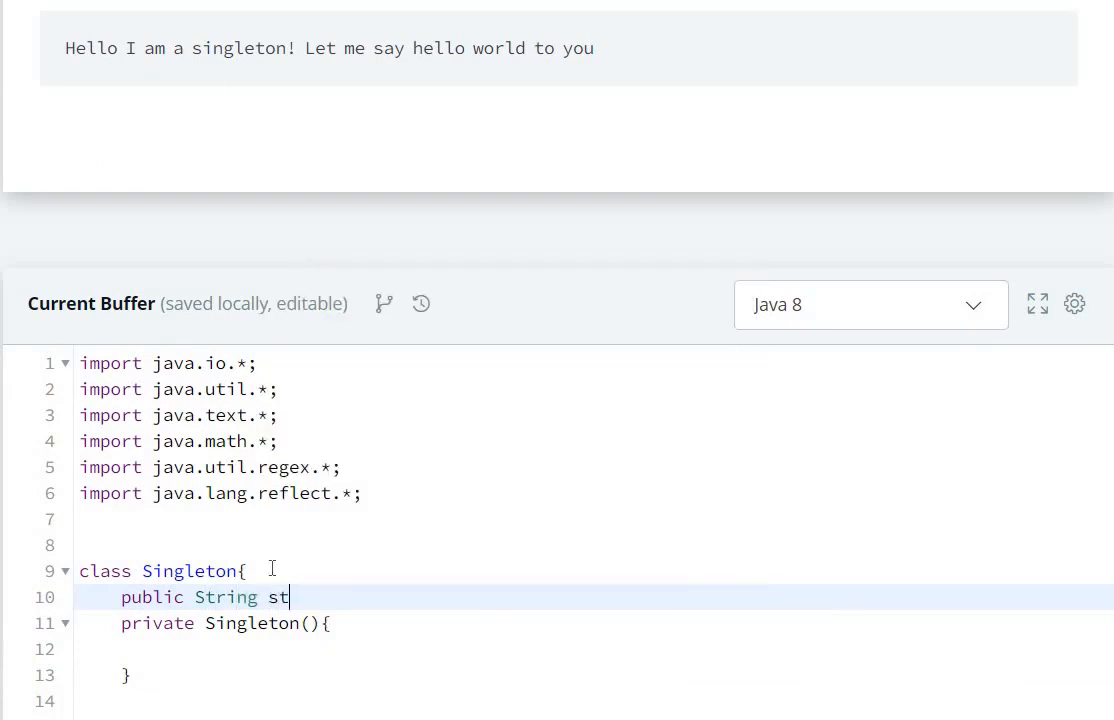
text(r;)
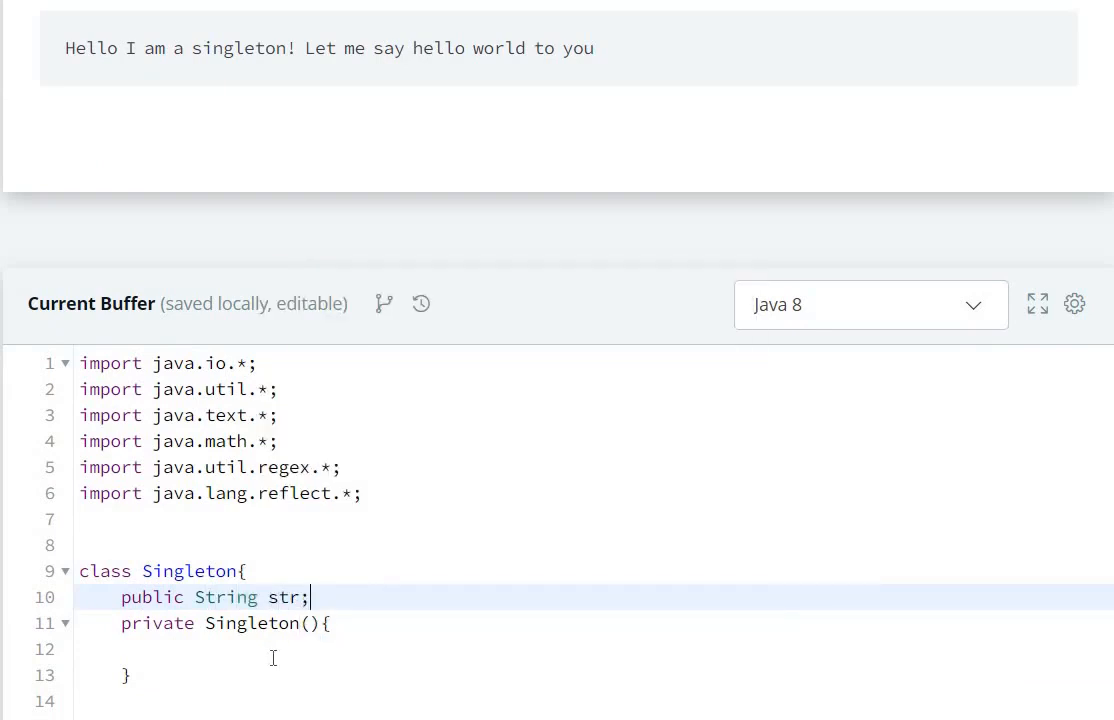
click(127, 674)
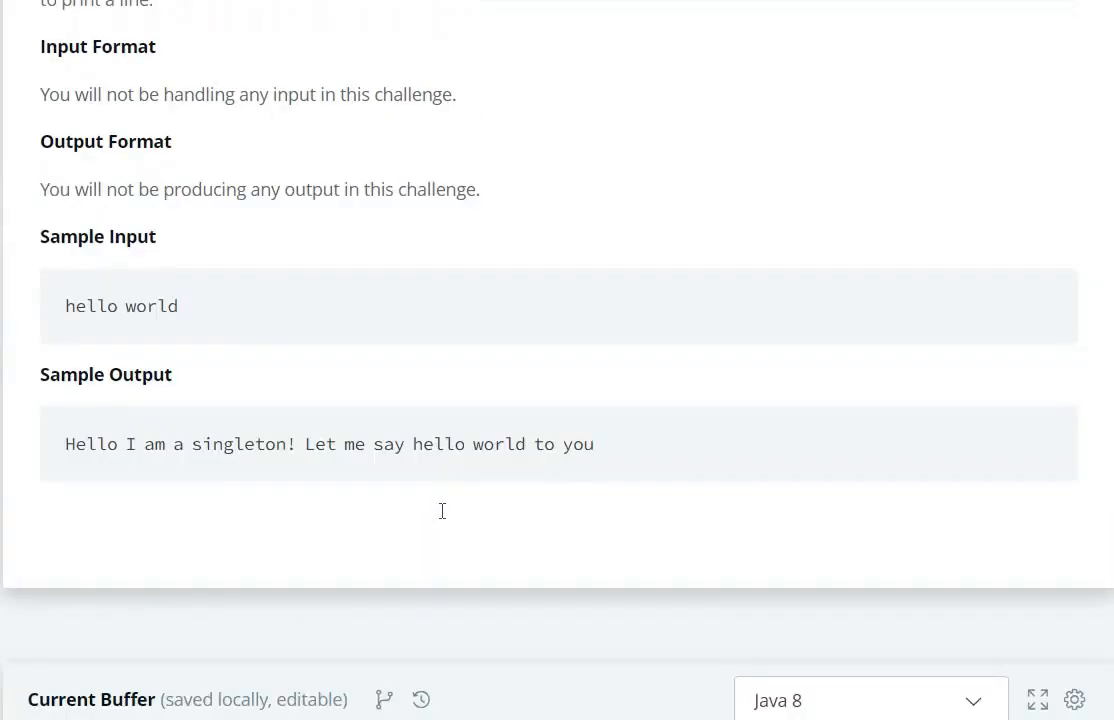
scroll(up, 3)
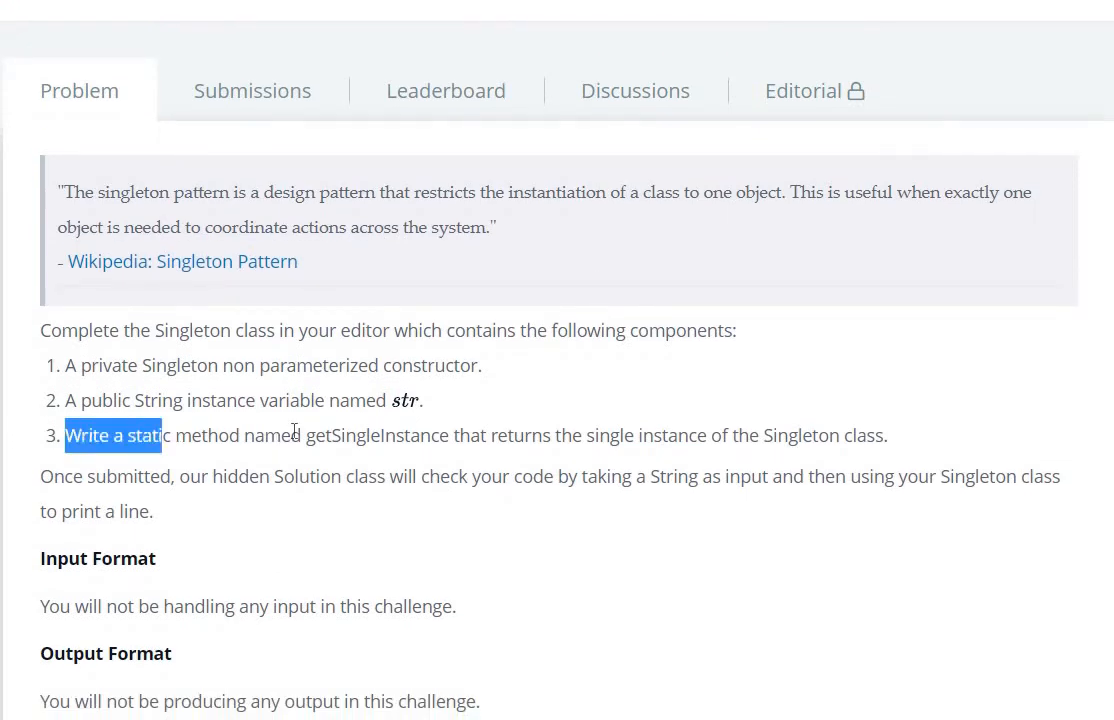
click(434, 431)
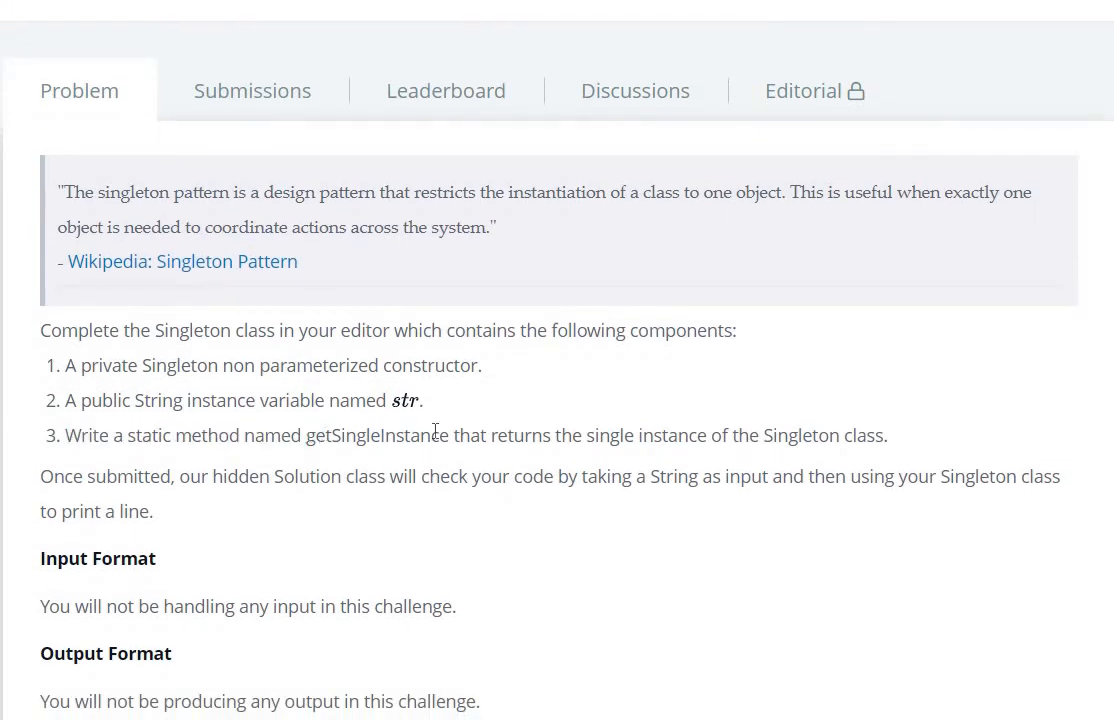
double_click(377, 435)
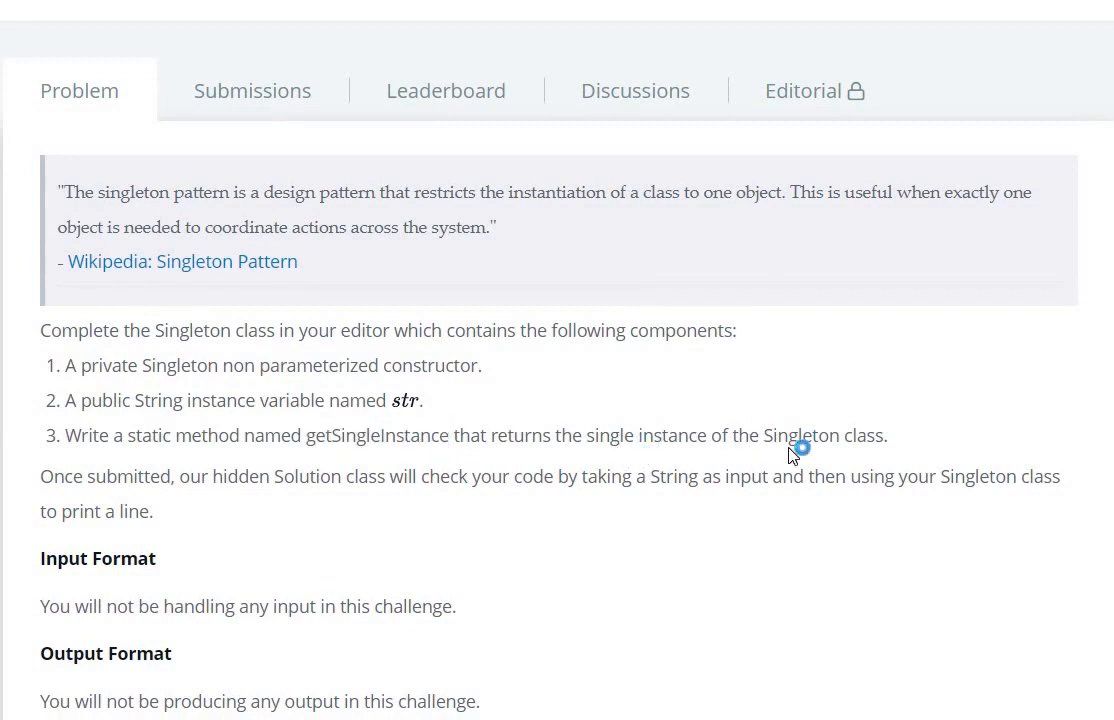
scroll(down, 3)
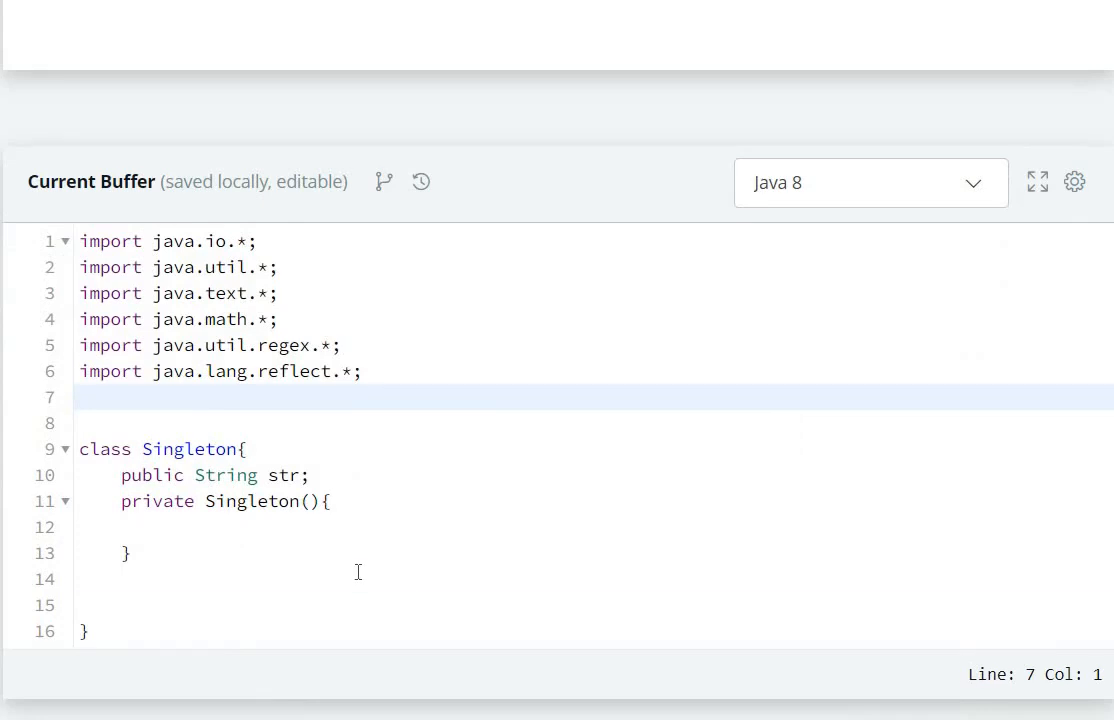
Declare a public static Singleton getSingleInstance() method with an opening brace.
text(pub)
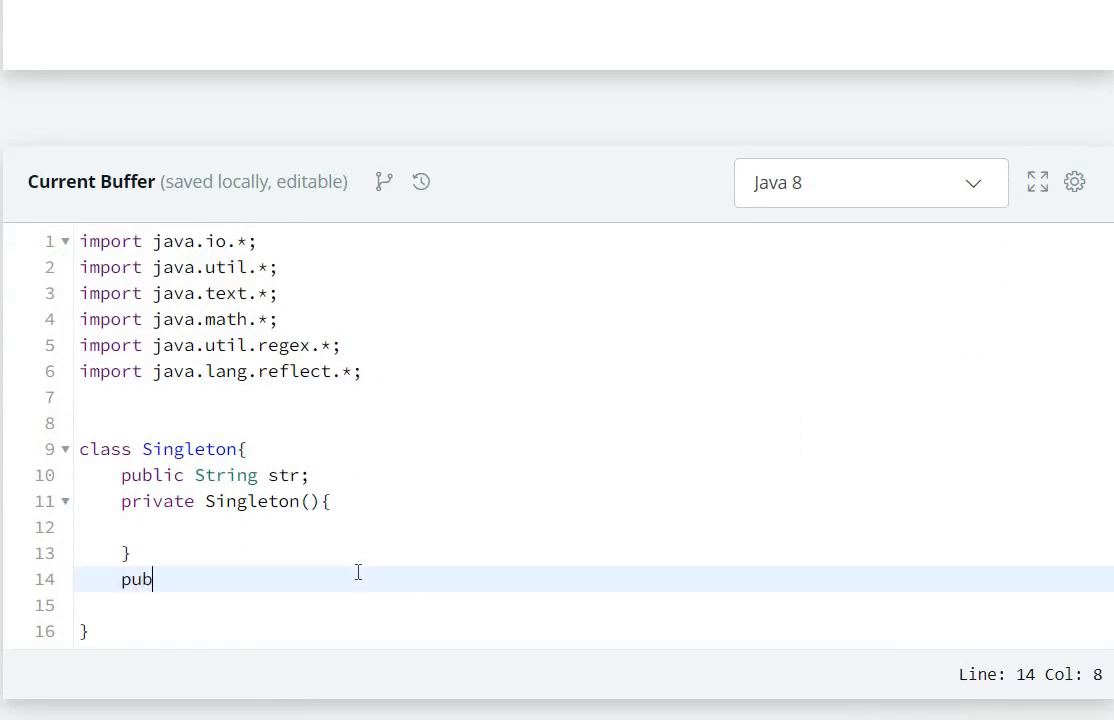
text(lic sta)
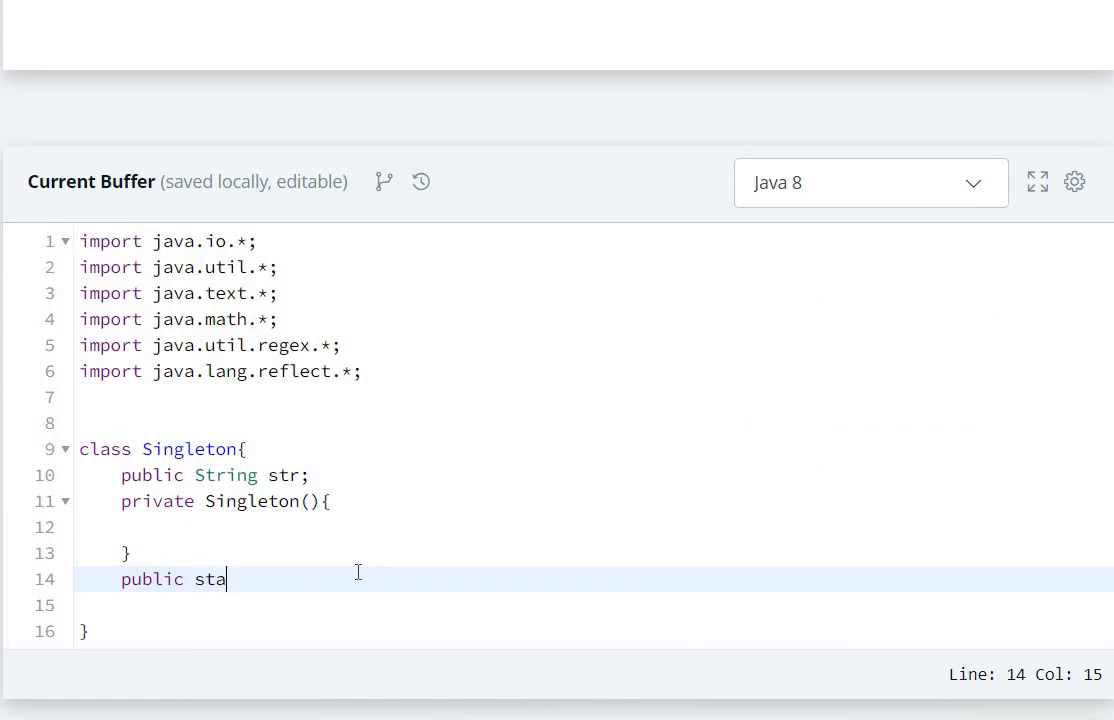
text(tic)
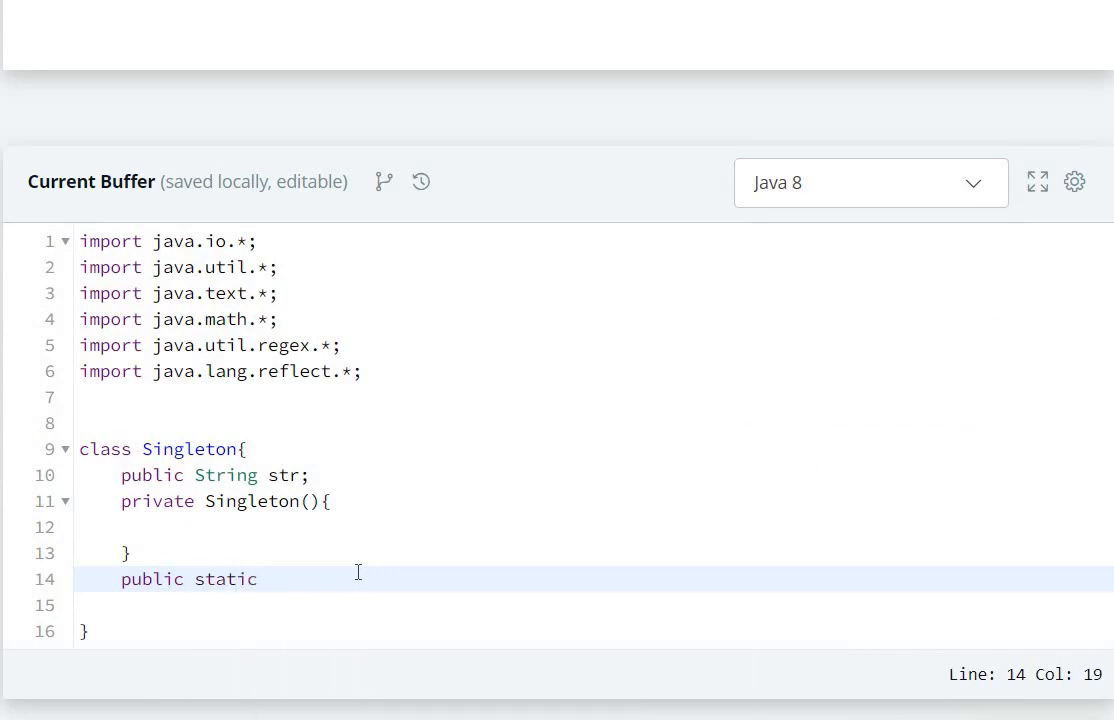
text(Sin)
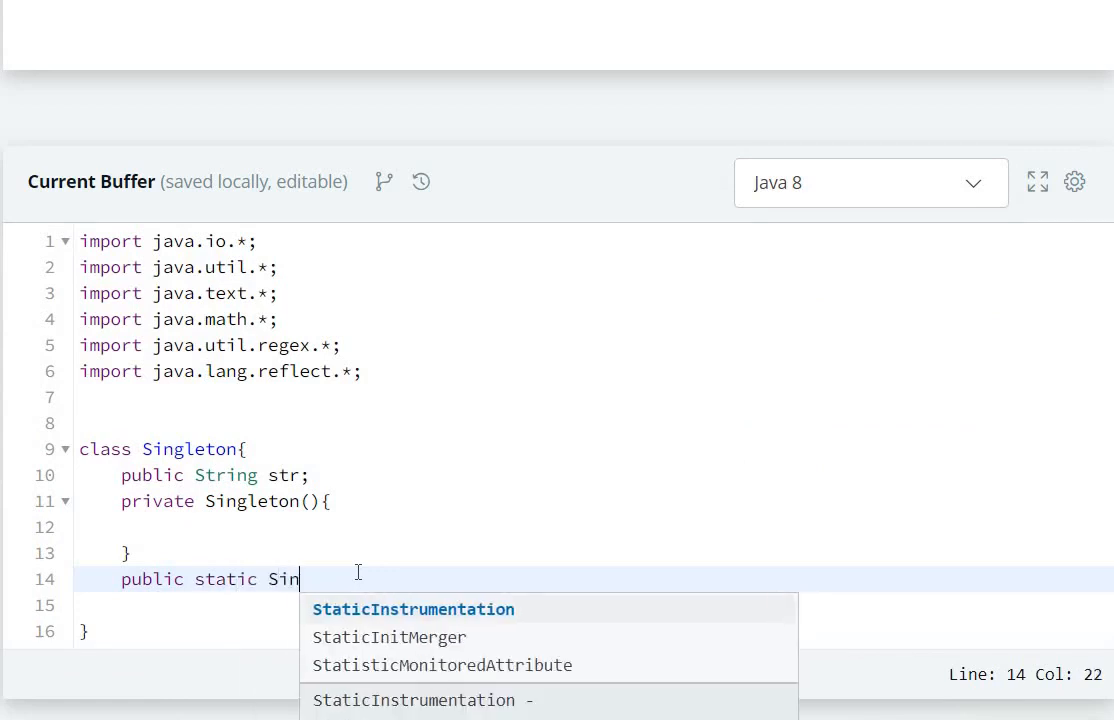
text(gl)
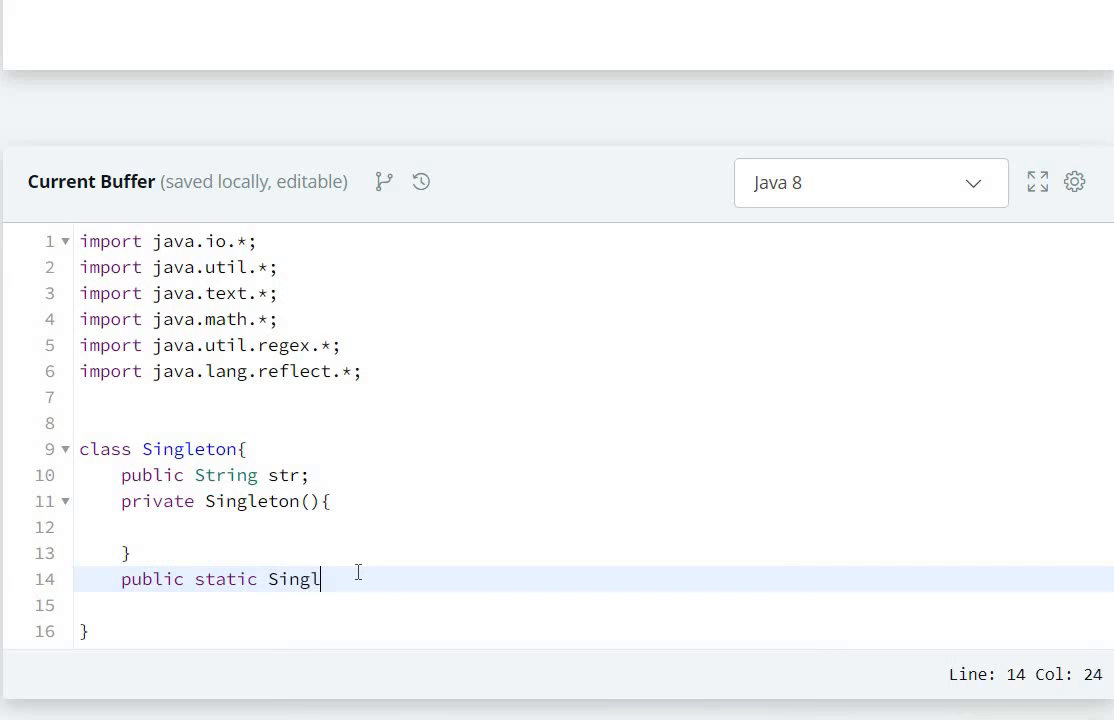
text(eton)
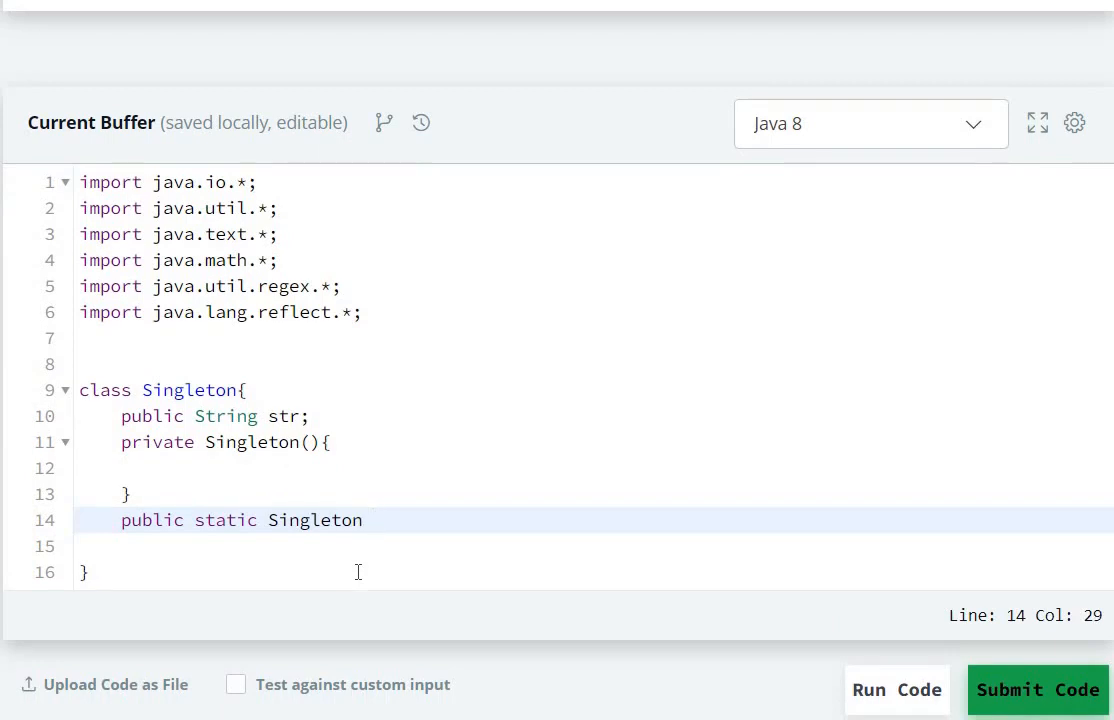
text(getSingleInstance())
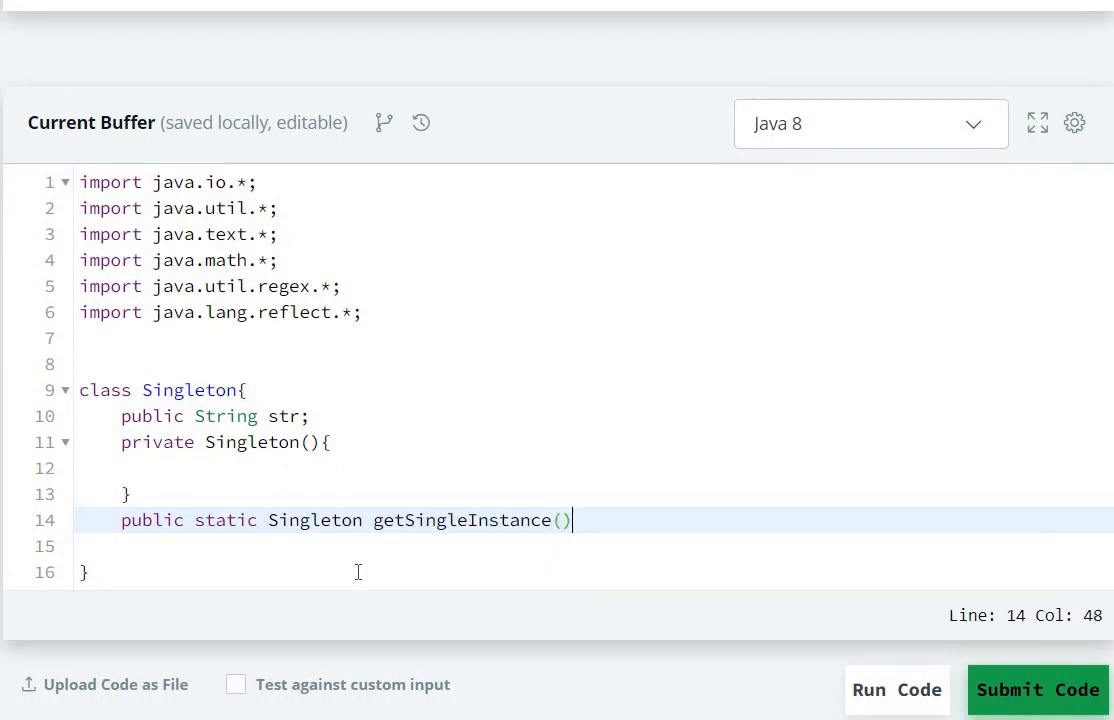
text({)
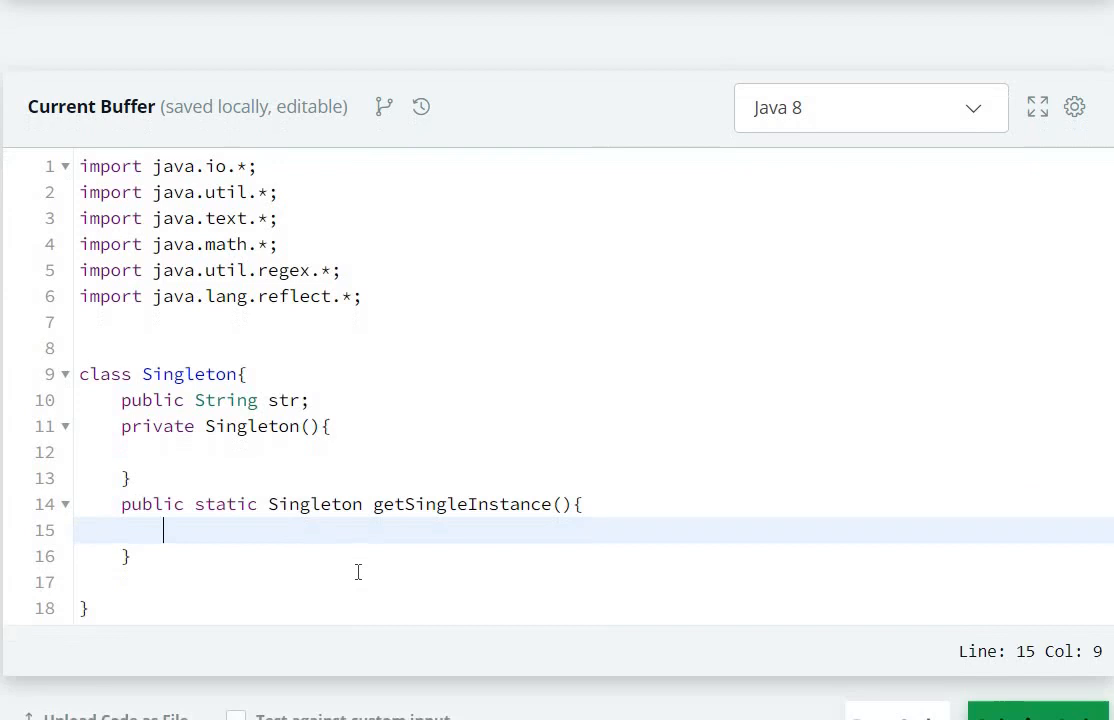
Make getSingleInstance return a new Singleton() instance.
text(re)
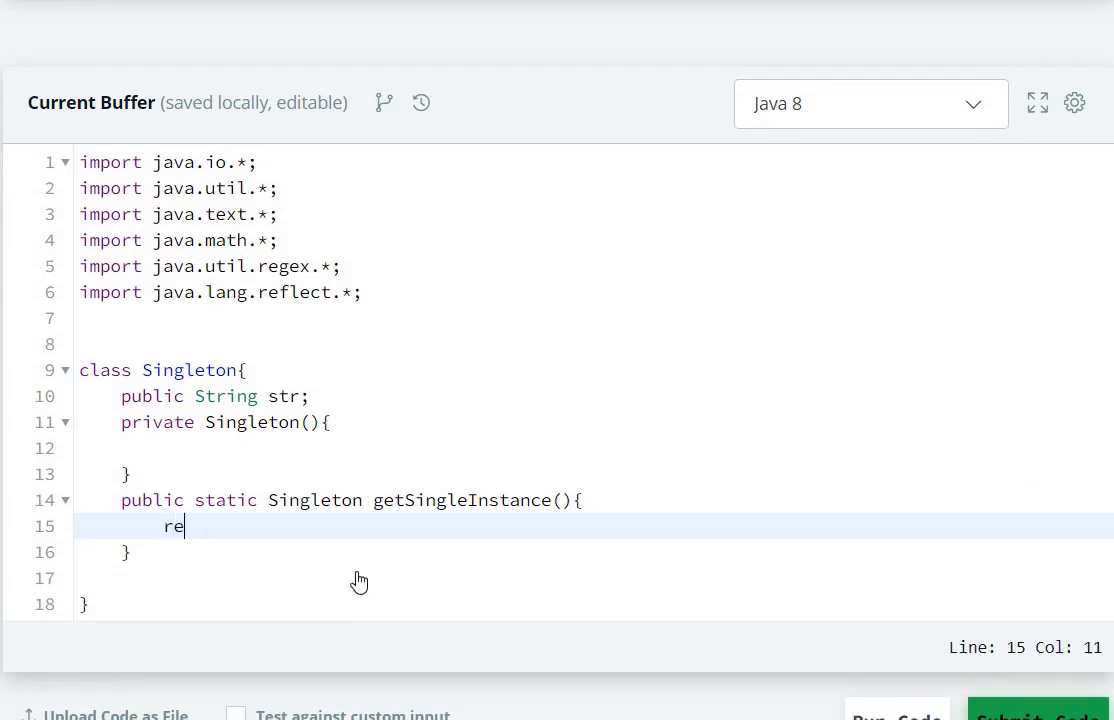
text(turn n)
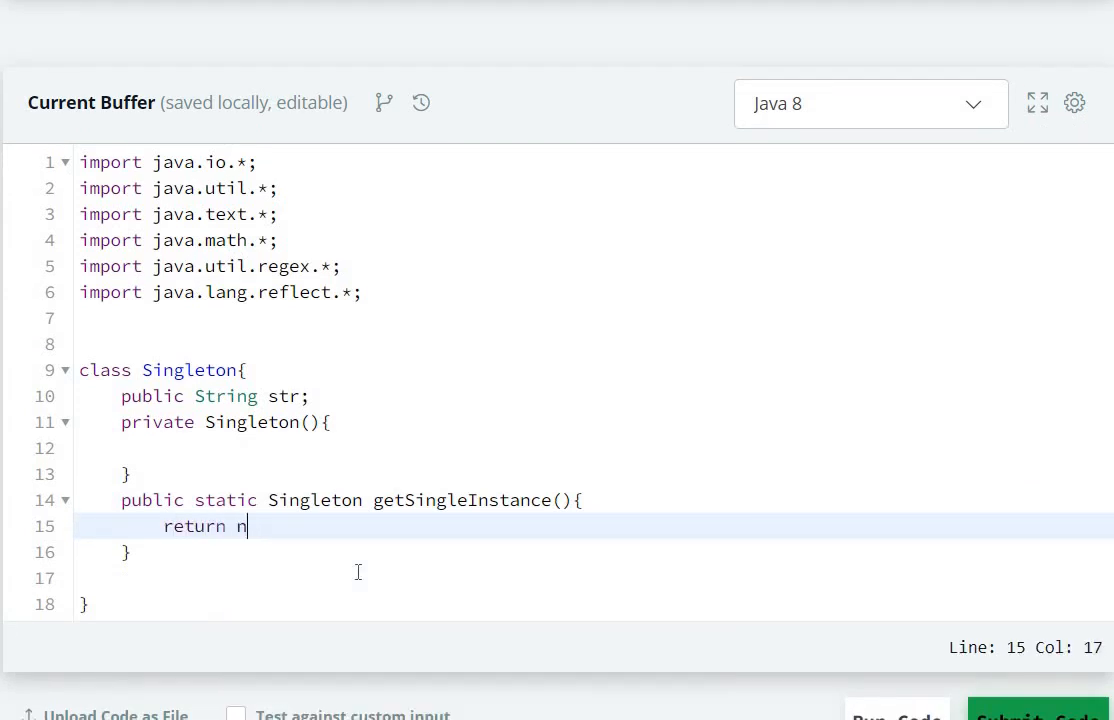
text(ew Si)
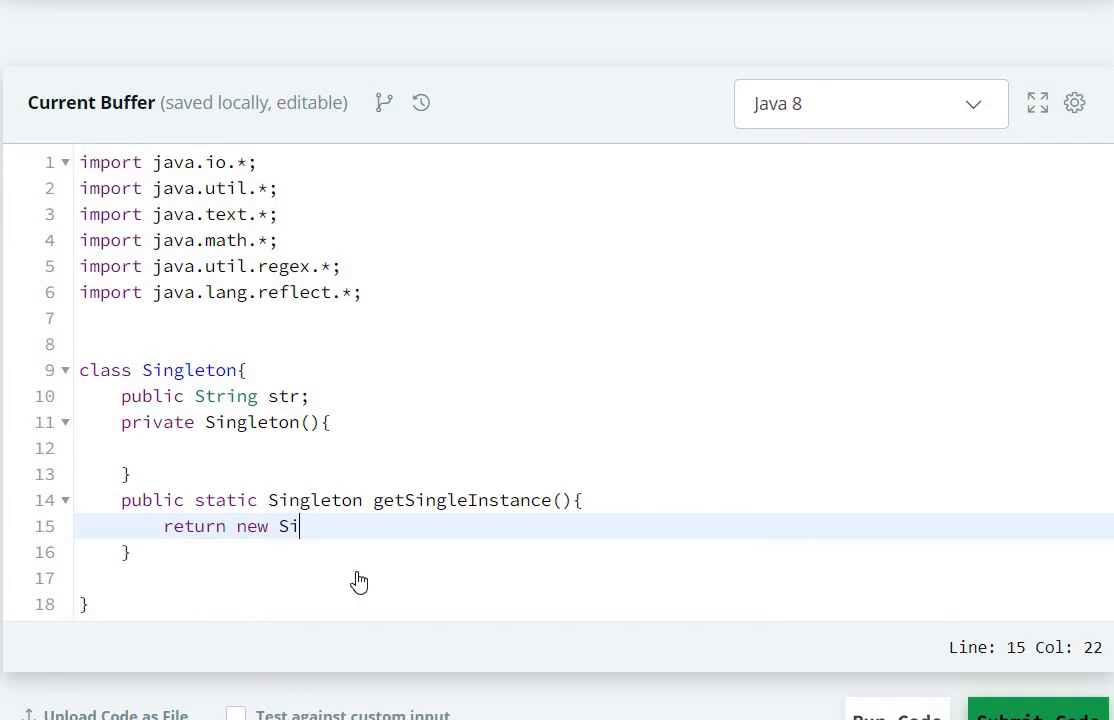
text(ngleton())
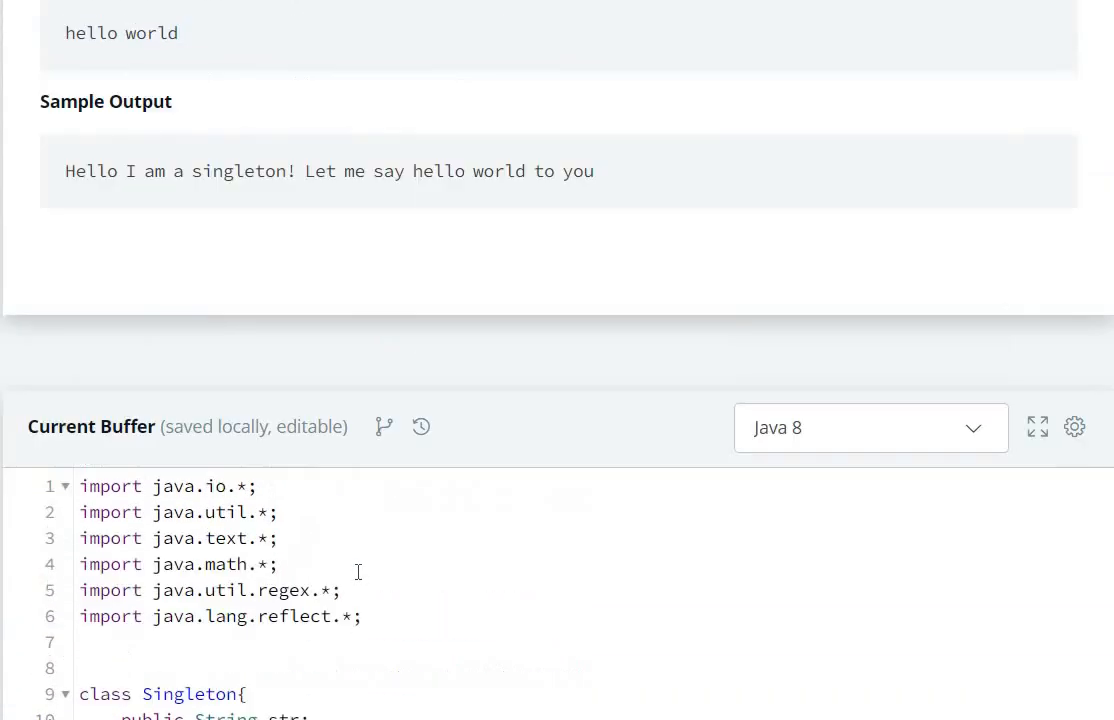
Reread the note about the hidden Solution class using your Singleton class.
scroll(up, 3)
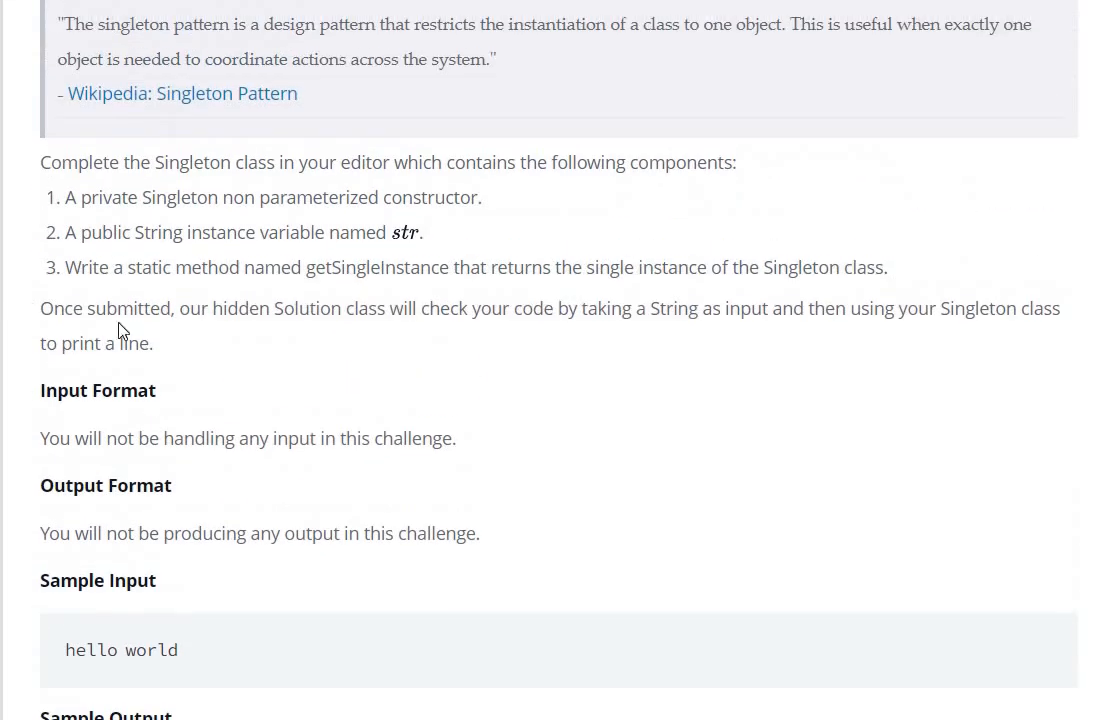
drag(40, 308, 620, 308)
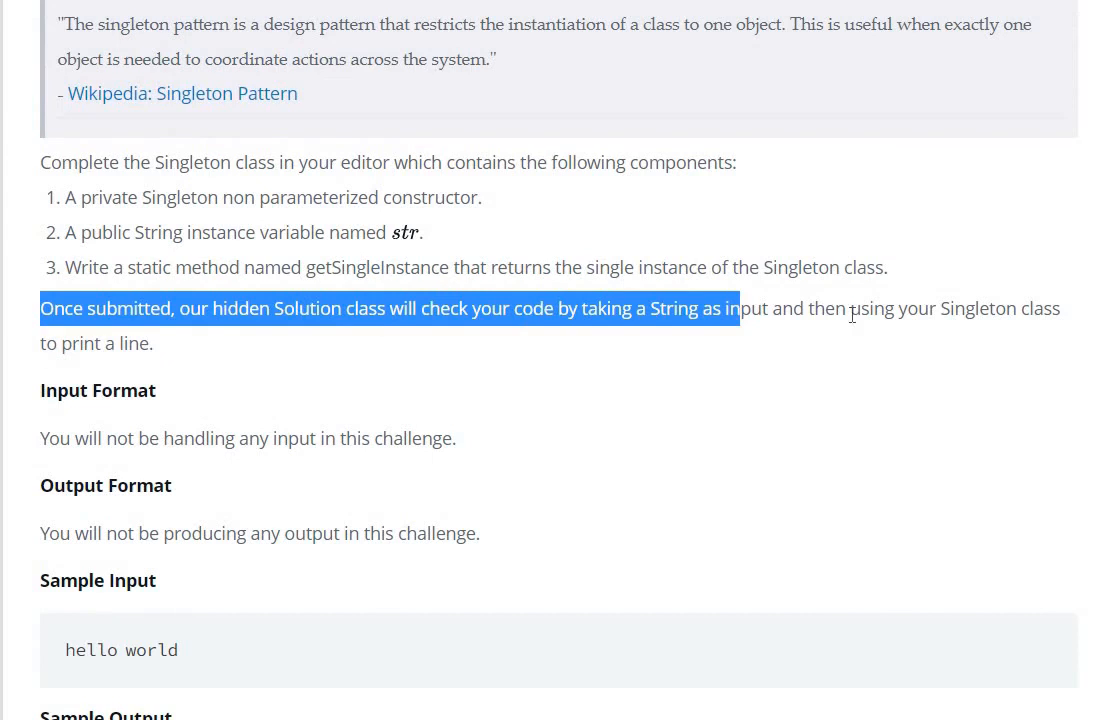
drag(730, 308, 1017, 308)
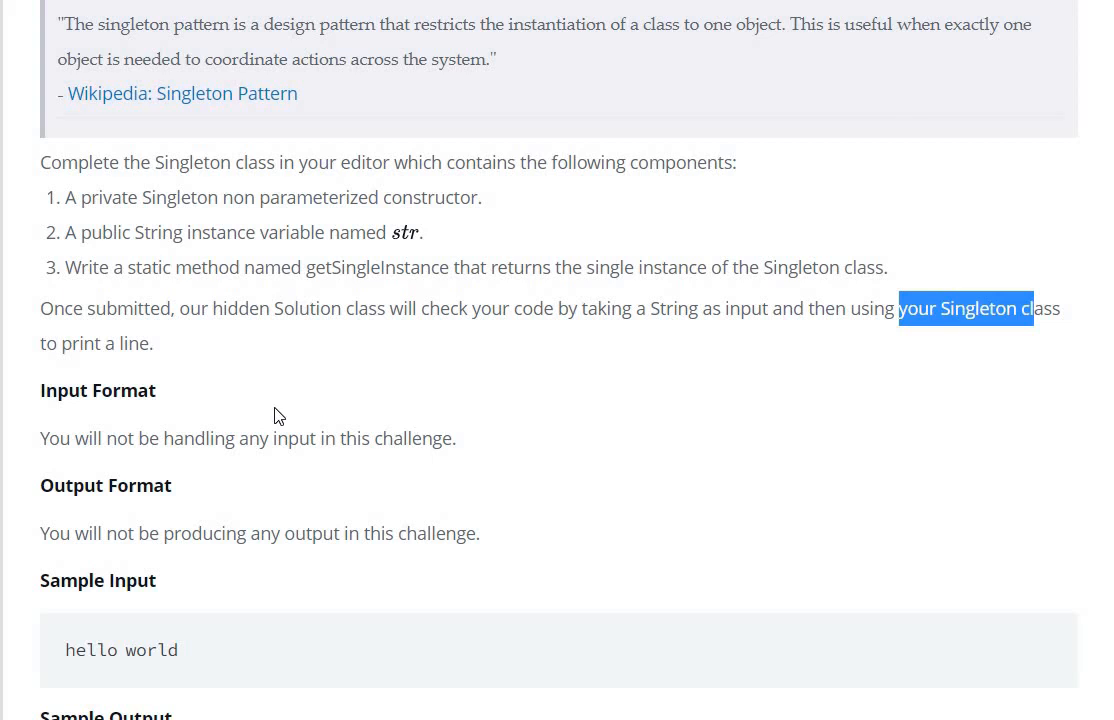
scroll(down, 3)
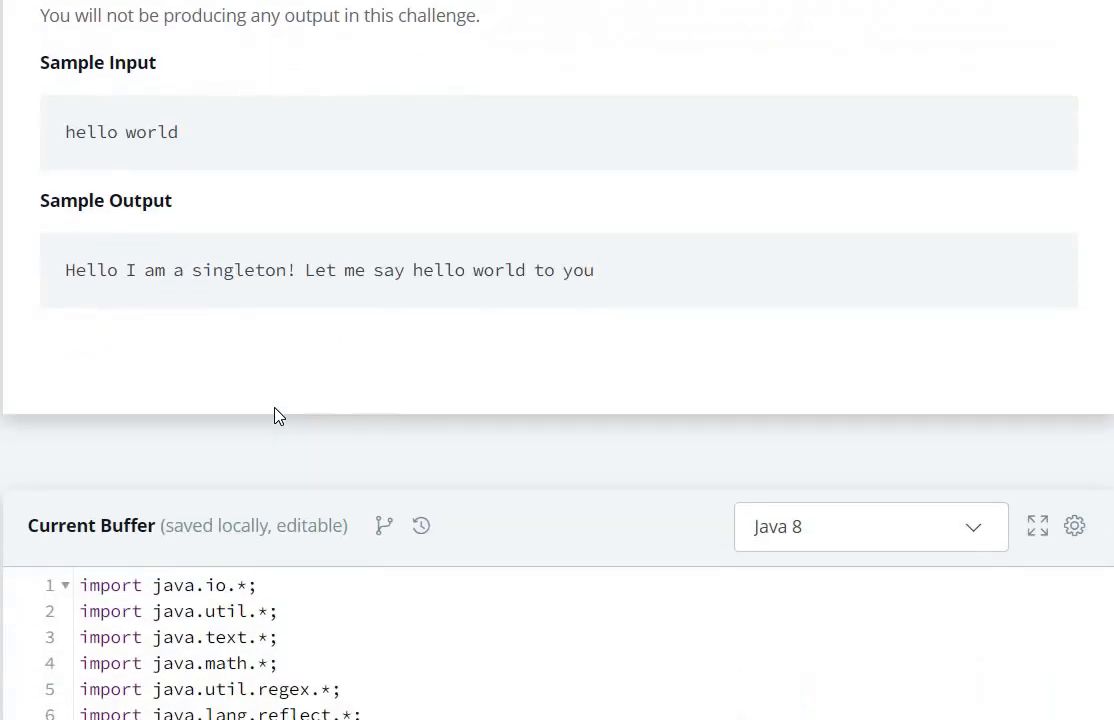
scroll(down, 3)
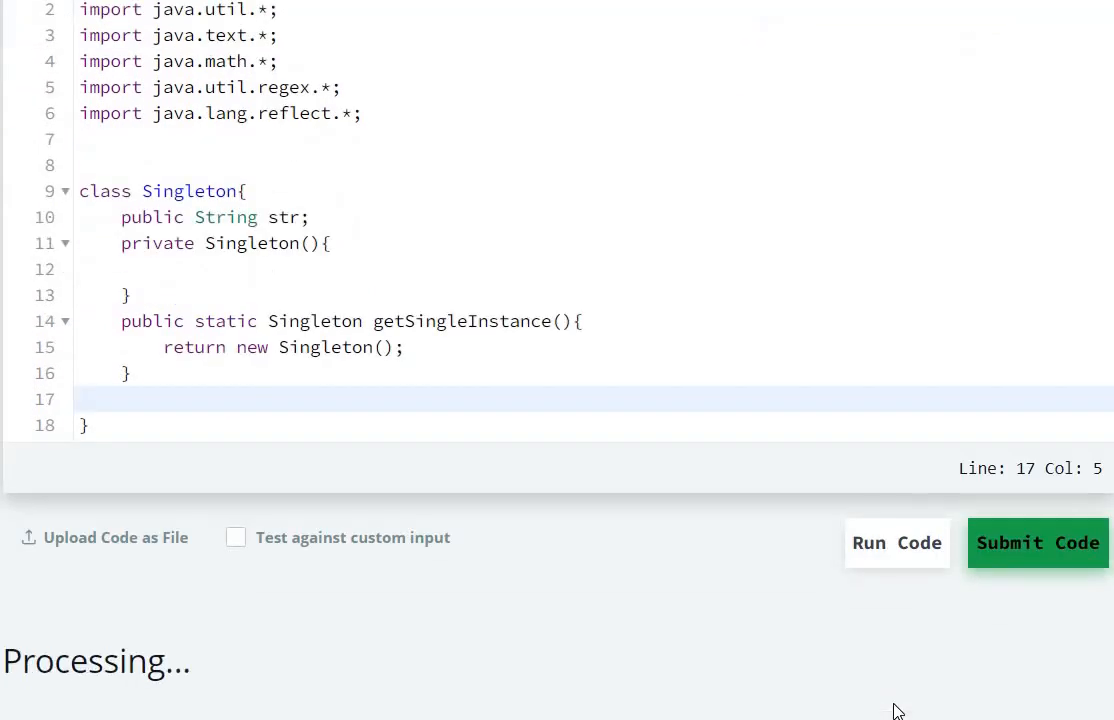
Run the code so Sample Test case 0 passes with matching output.
click(896, 543)
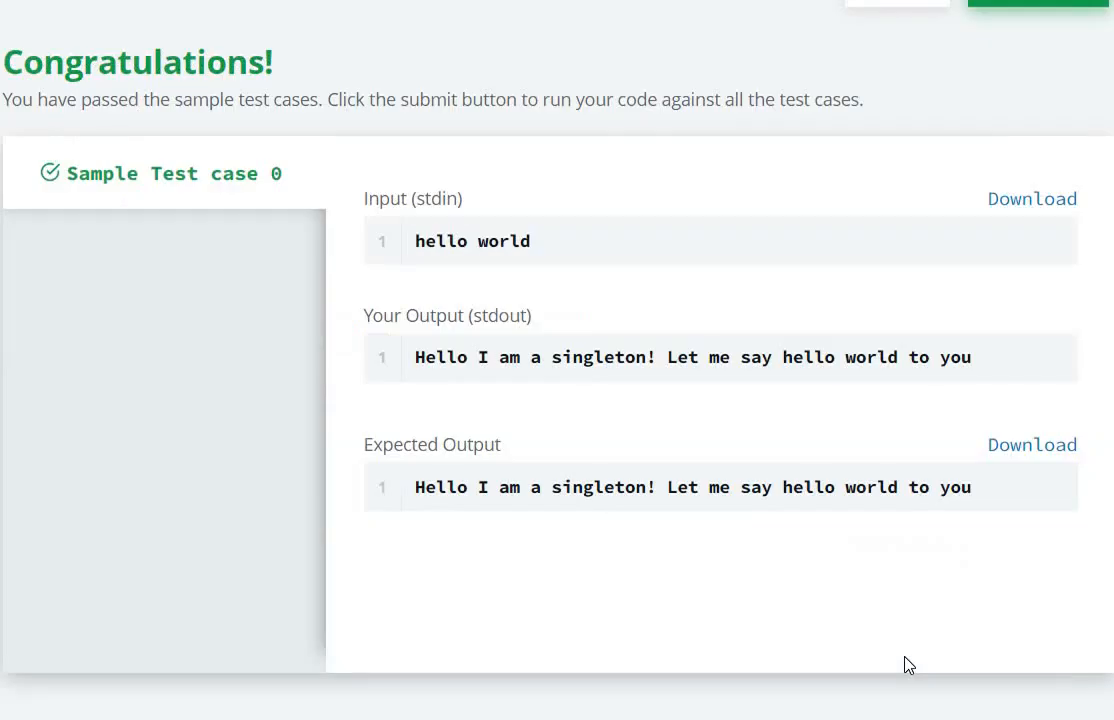
scroll(up, 3)
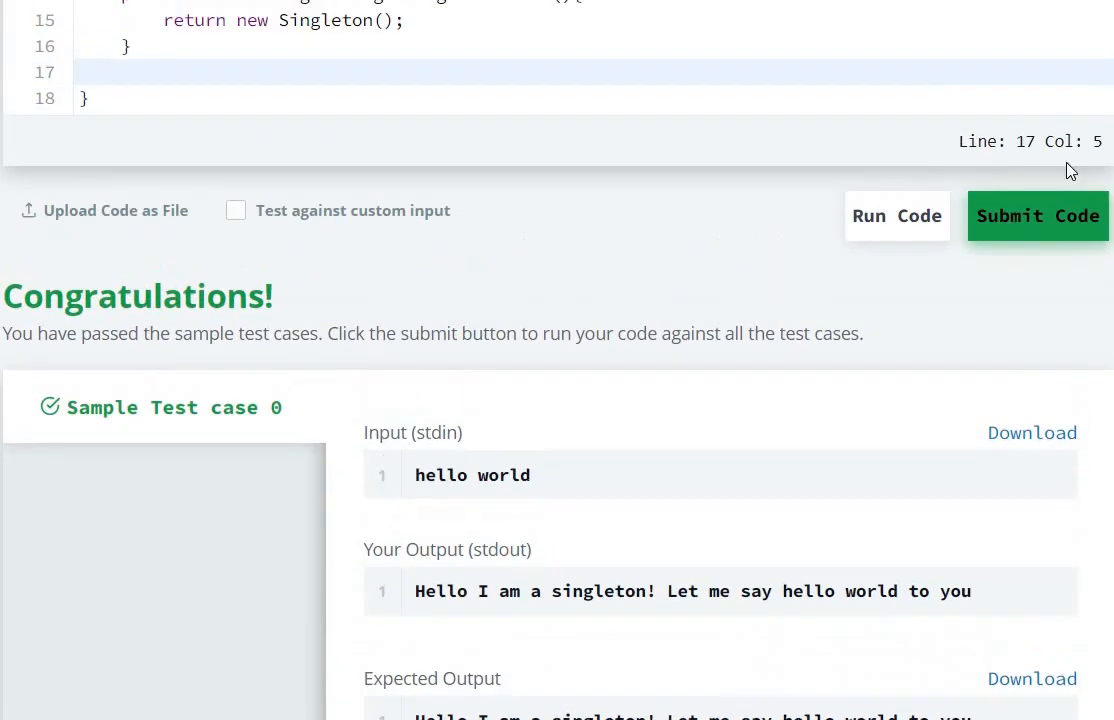
scroll(up, 3)
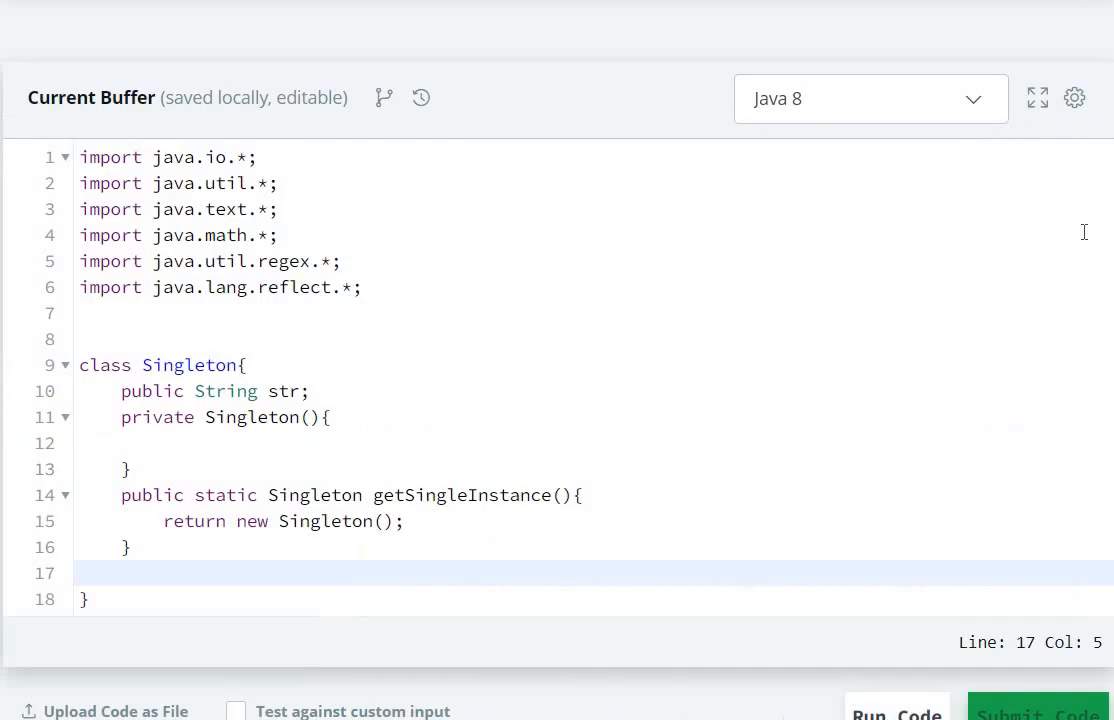
Submit the solution so Test case 0 and Test case 1 both pass.
click(1037, 359)
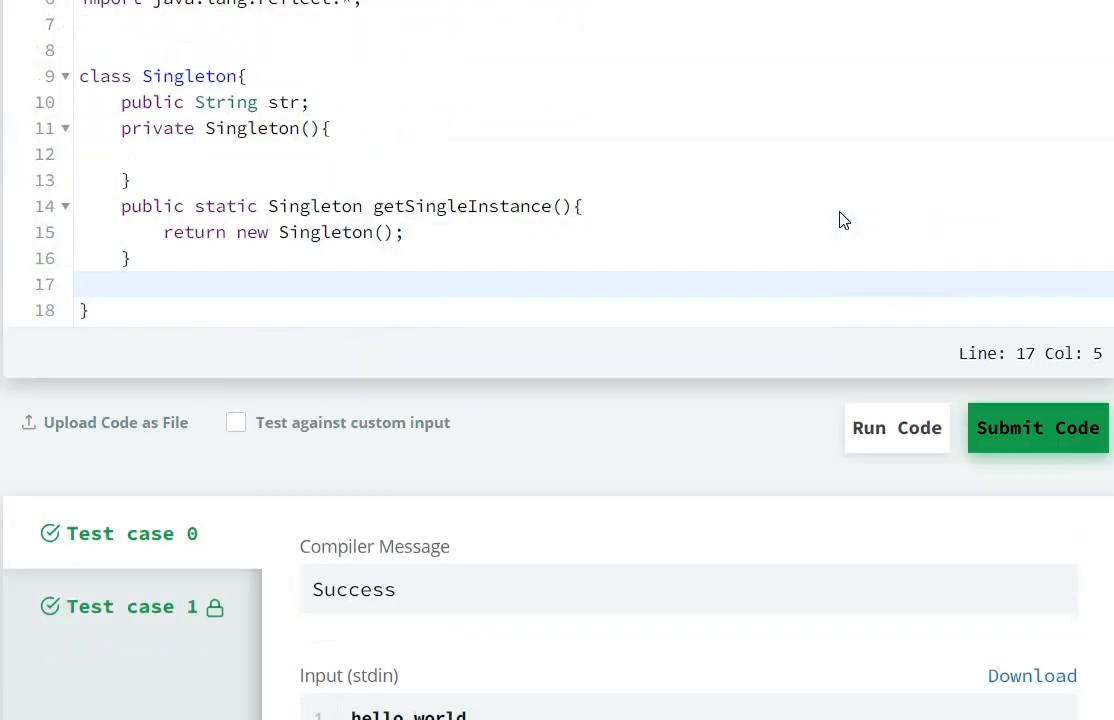
scroll(up, 3)
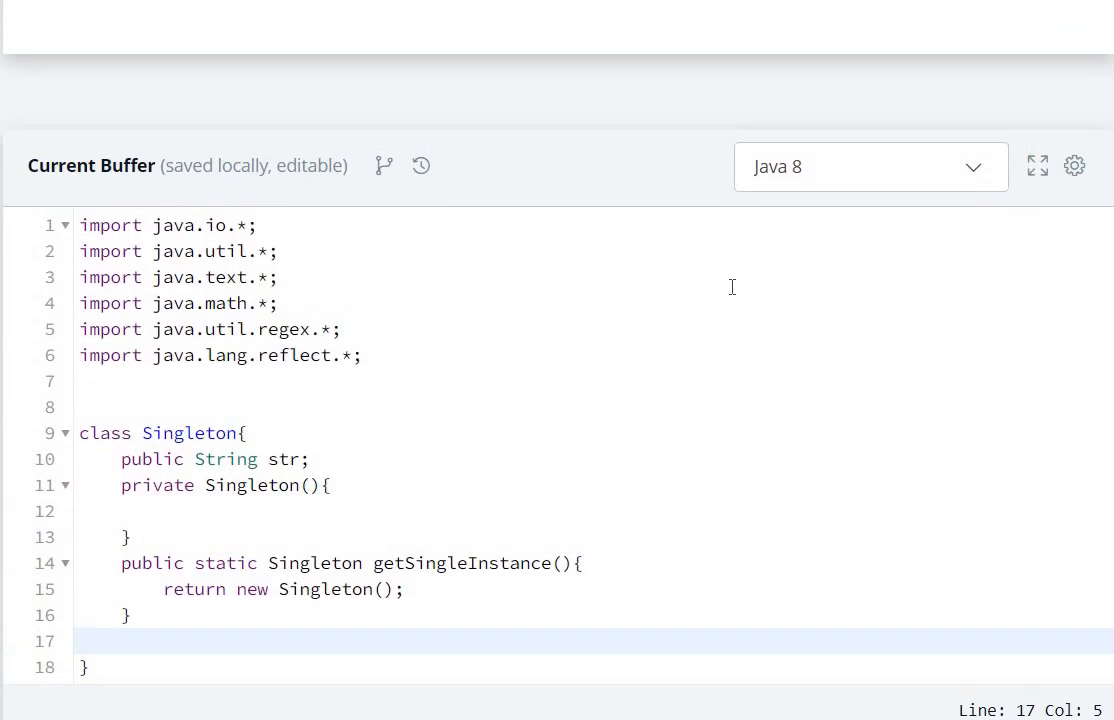